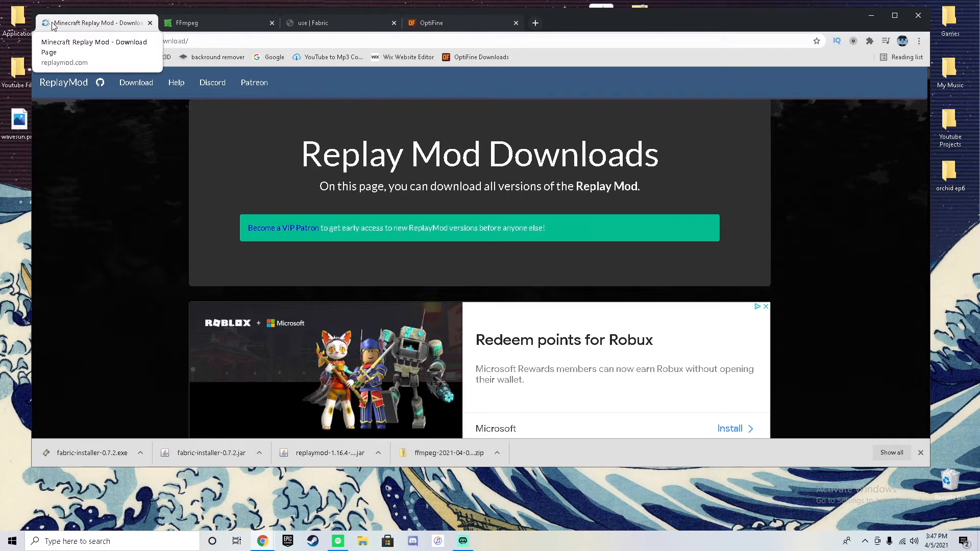
pyautogui.moveTo(380, 208)
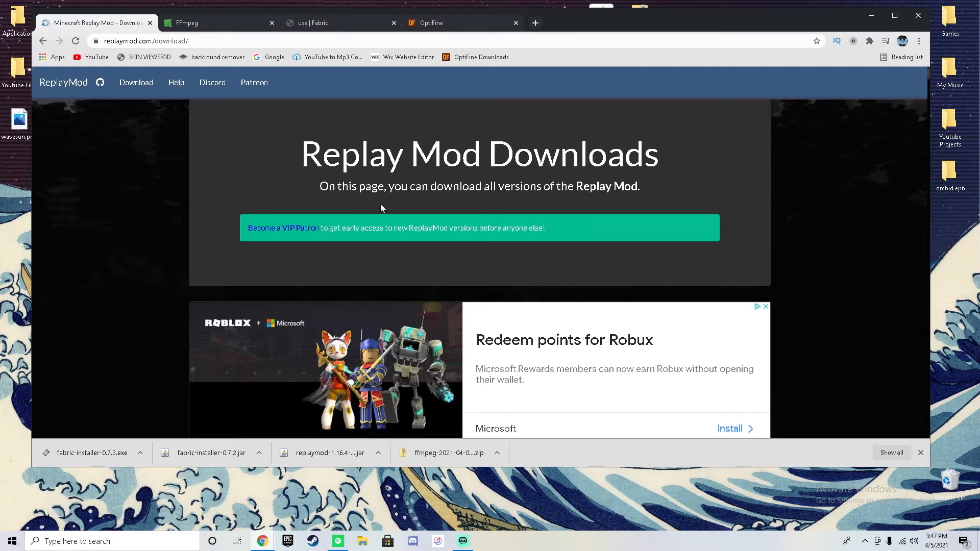
pyautogui.moveTo(438, 222)
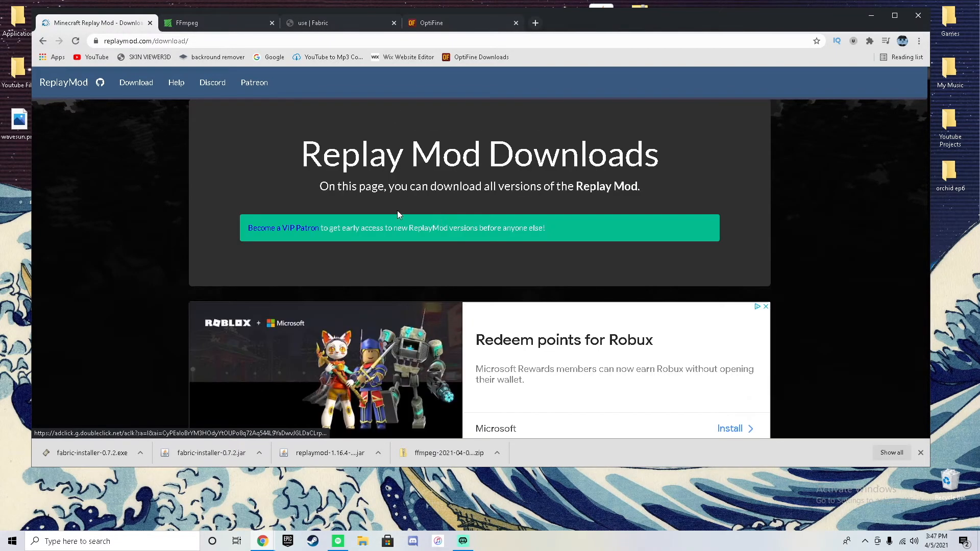
# Step: Review the Fabric-compatible Replay Mod versions and glance at the Fabric installer page
pyautogui.scroll(-3)
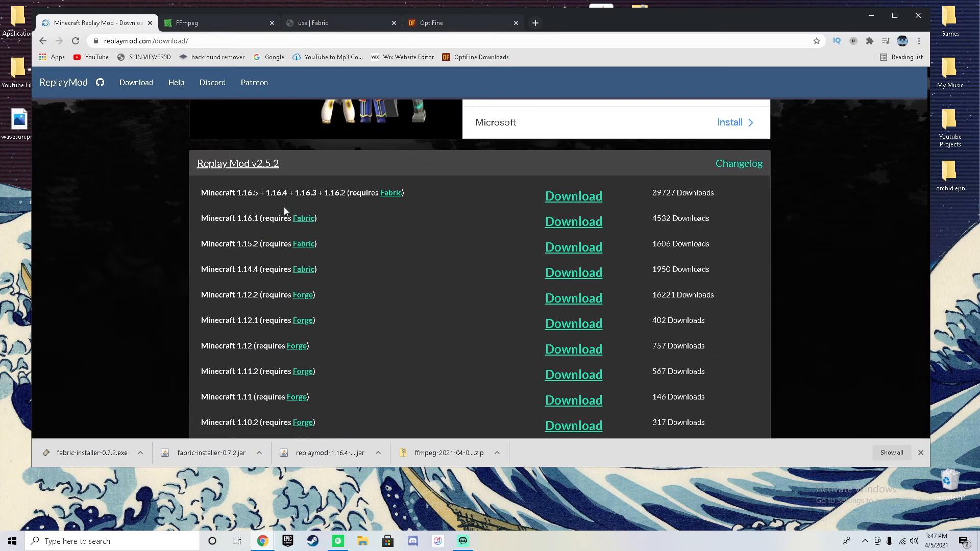
pyautogui.moveTo(200, 210)
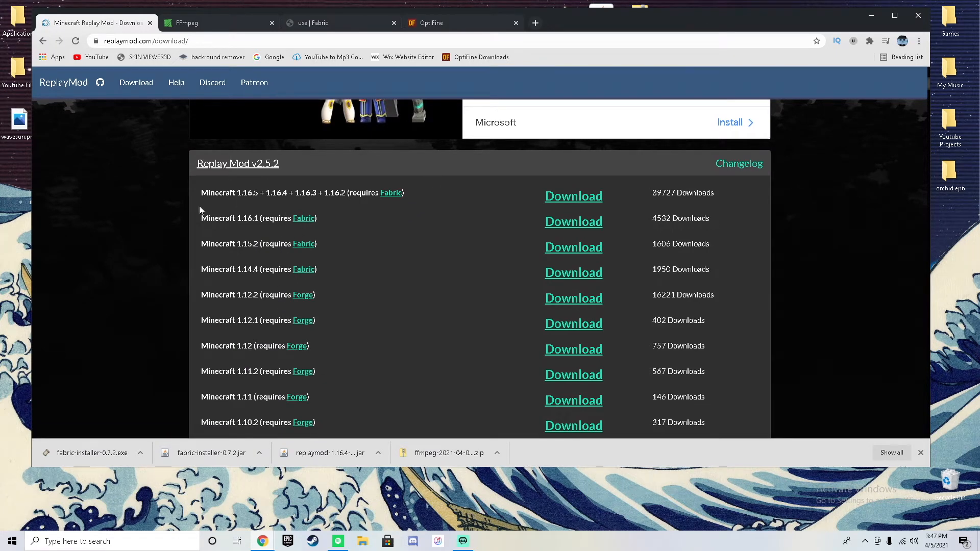
pyautogui.moveTo(201, 193); pyautogui.dragTo(330, 251)
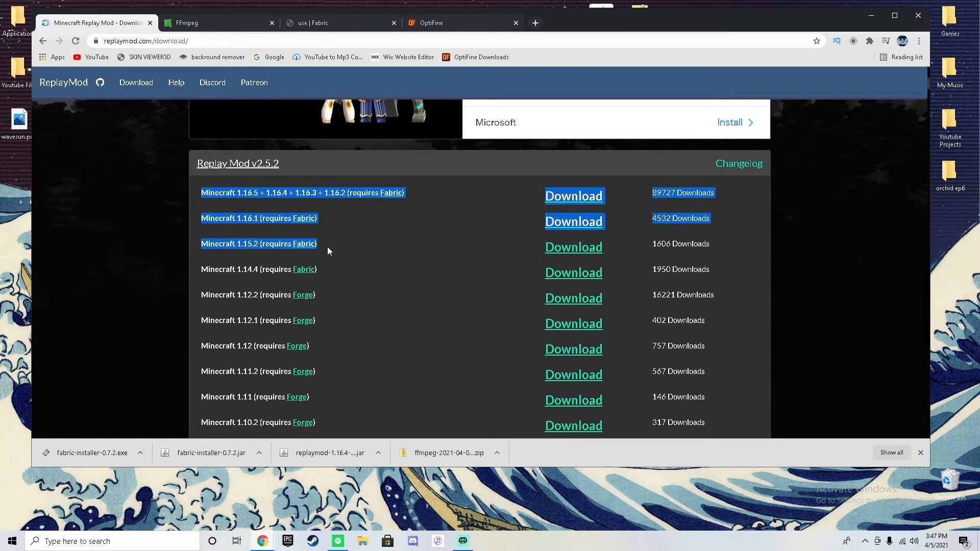
pyautogui.scroll(-3)
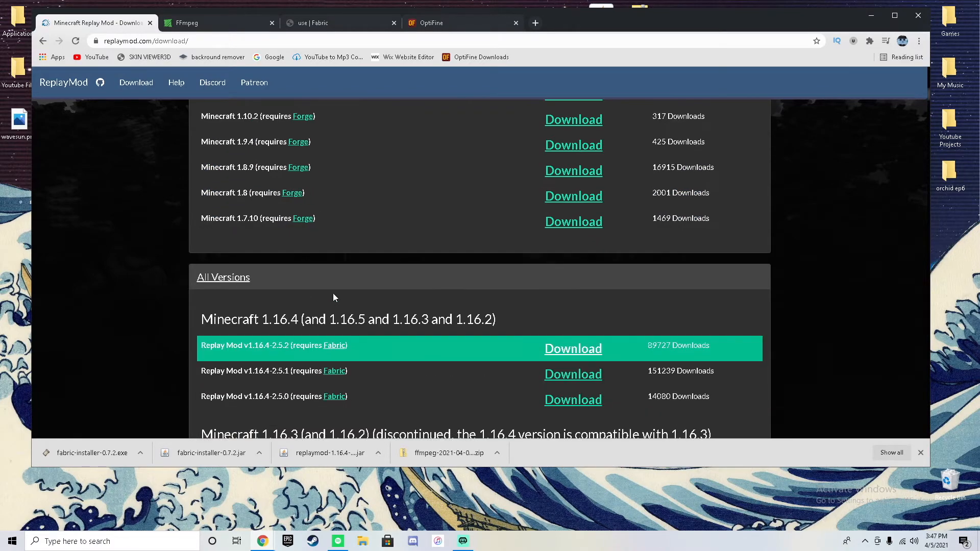
pyautogui.click(341, 22)
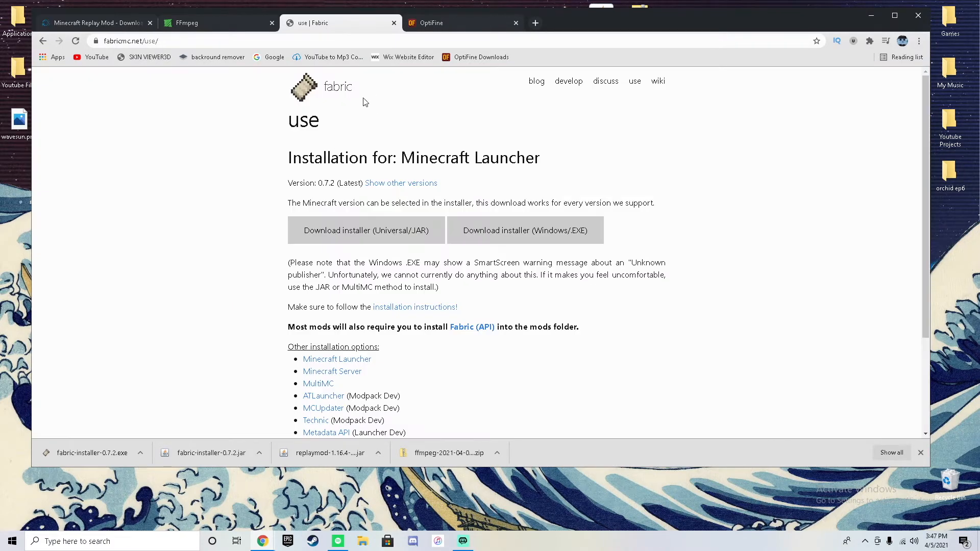
pyautogui.click(94, 22)
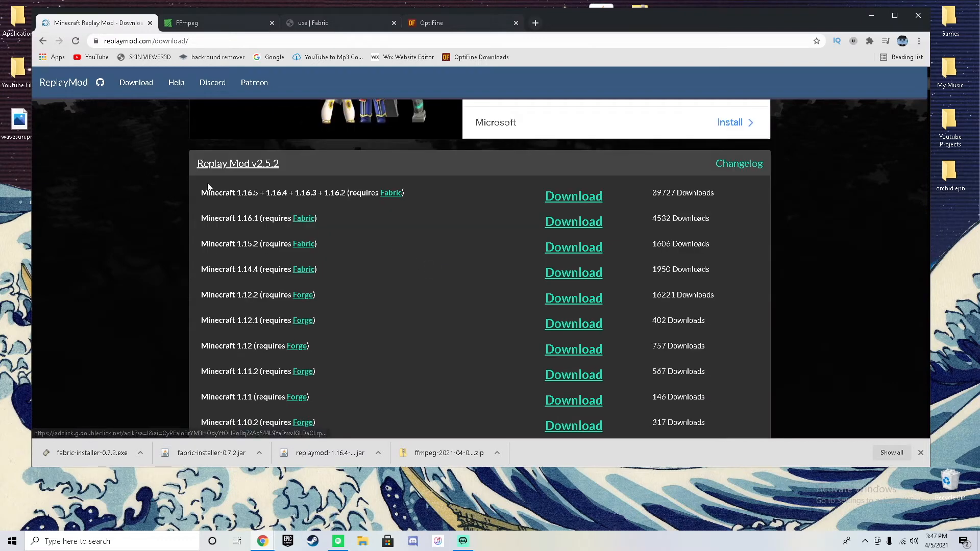
pyautogui.moveTo(572, 196)
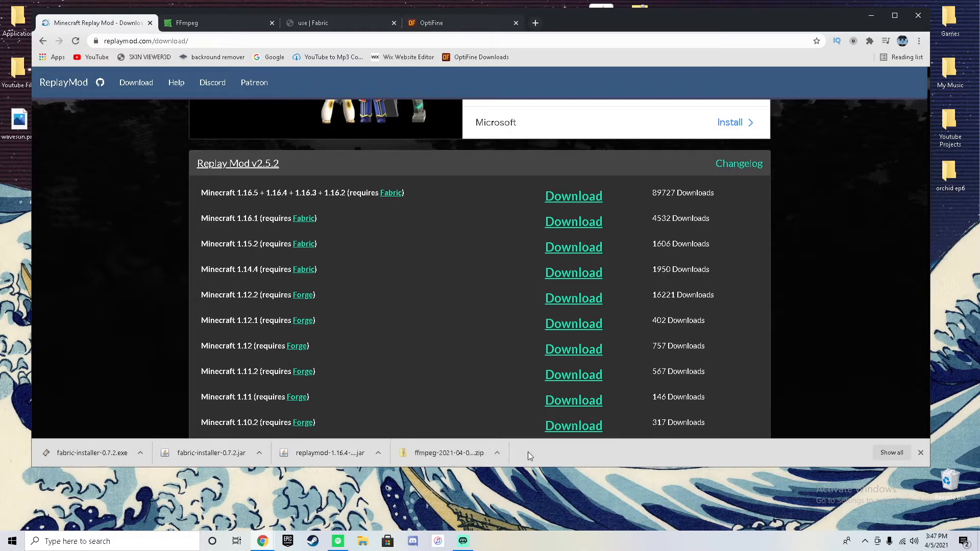
pyautogui.moveTo(573, 196)
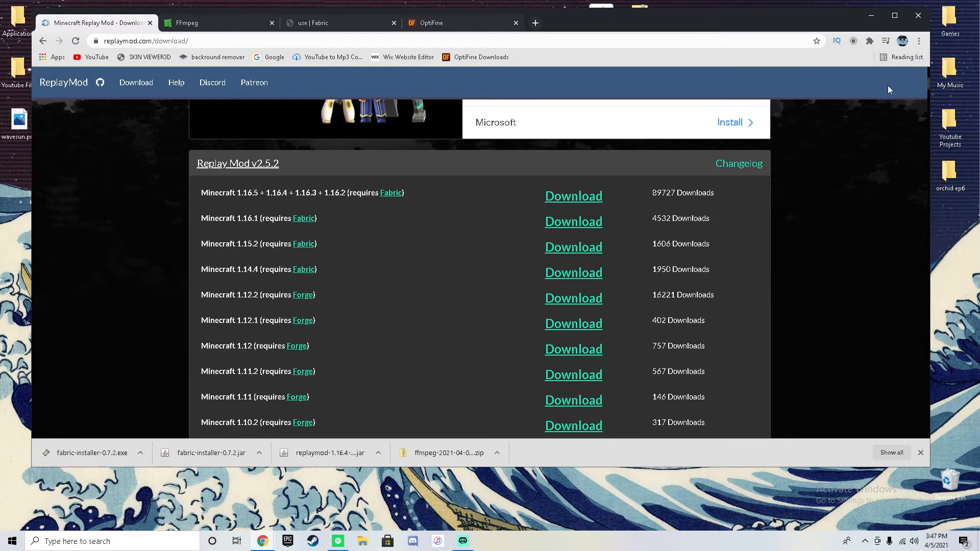
pyautogui.moveTo(884, 65)
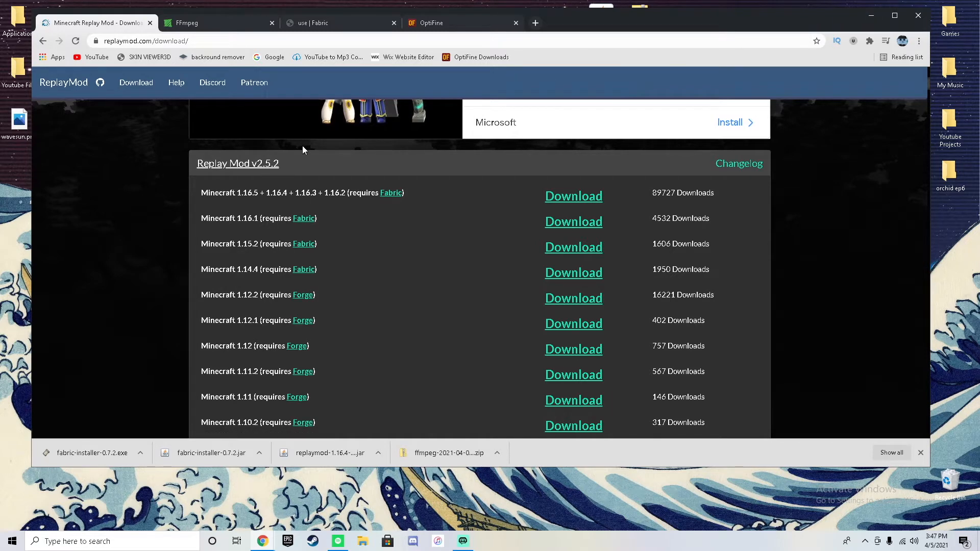
# Step: Go to the FFmpeg site's Download page and reach the Windows EXE Files section
pyautogui.click(218, 22)
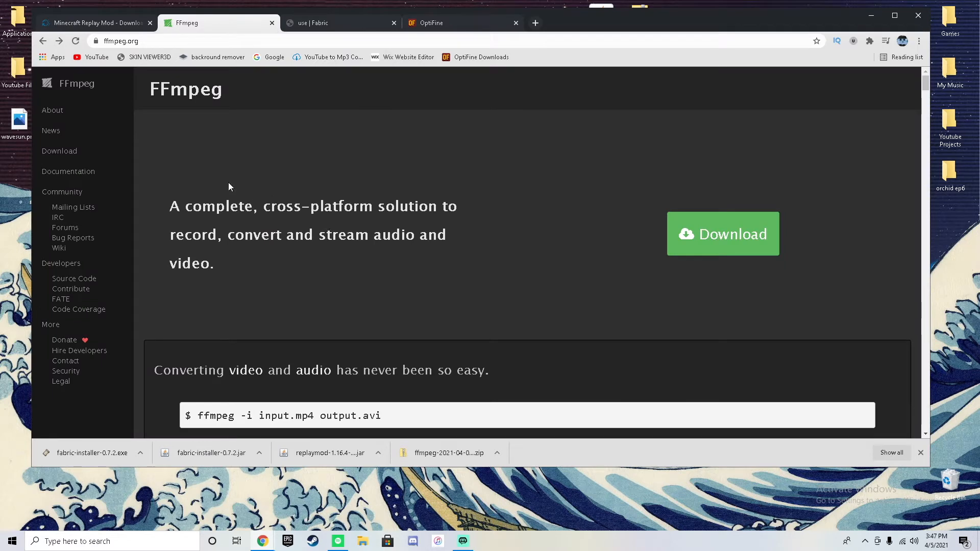
pyautogui.click(60, 151)
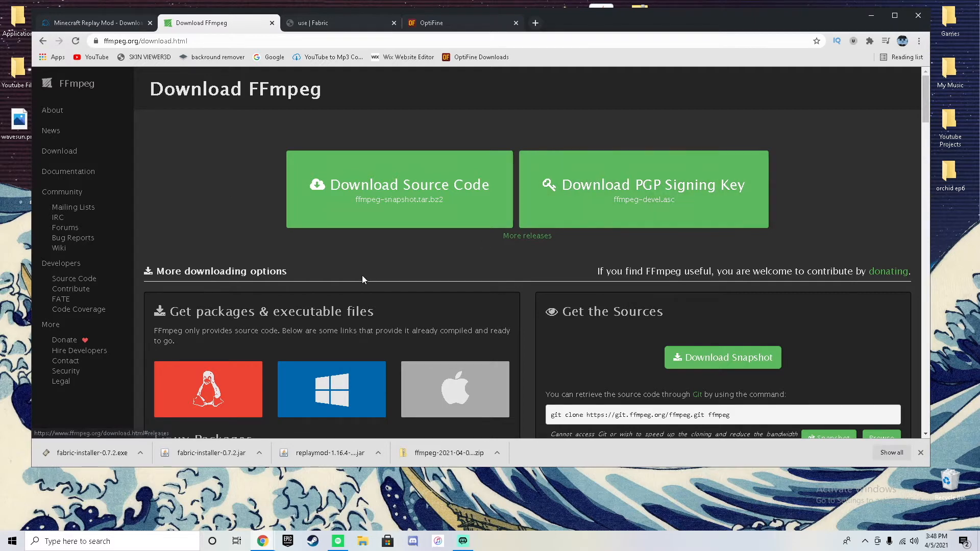
pyautogui.scroll(-3)
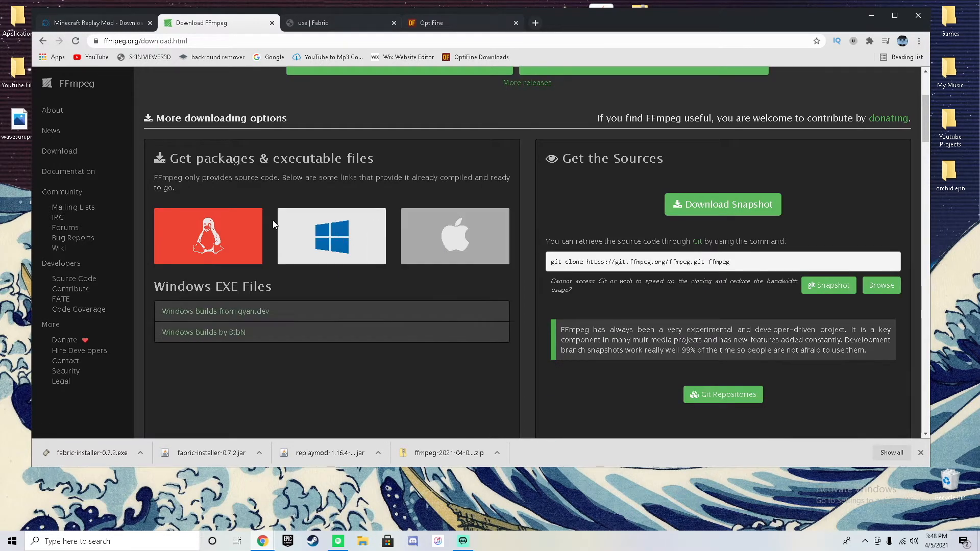
pyautogui.moveTo(333, 232)
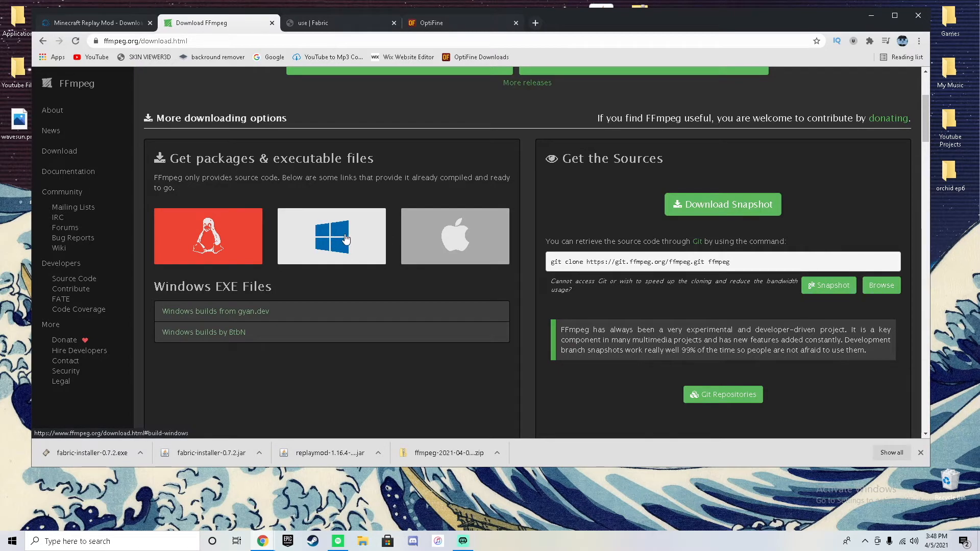
pyautogui.moveTo(332, 254)
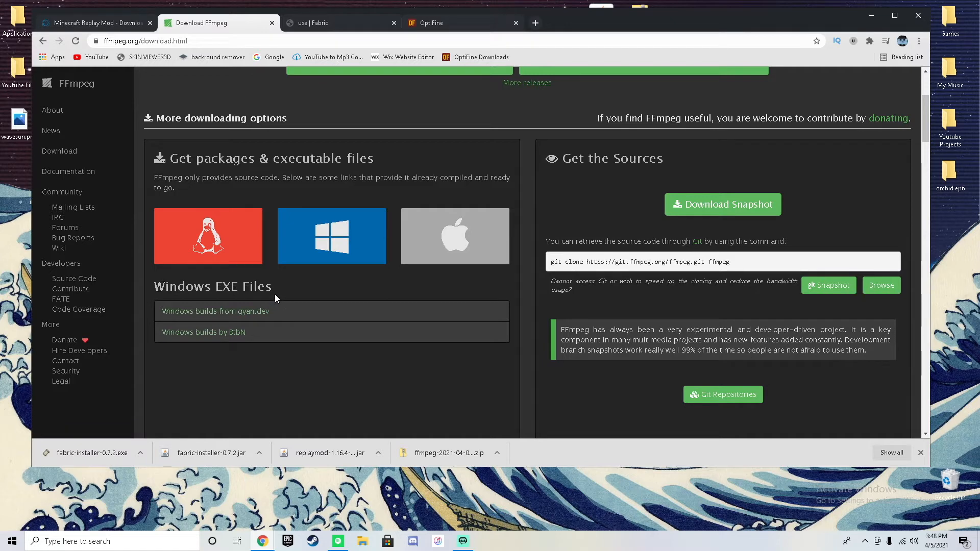
pyautogui.moveTo(206, 315)
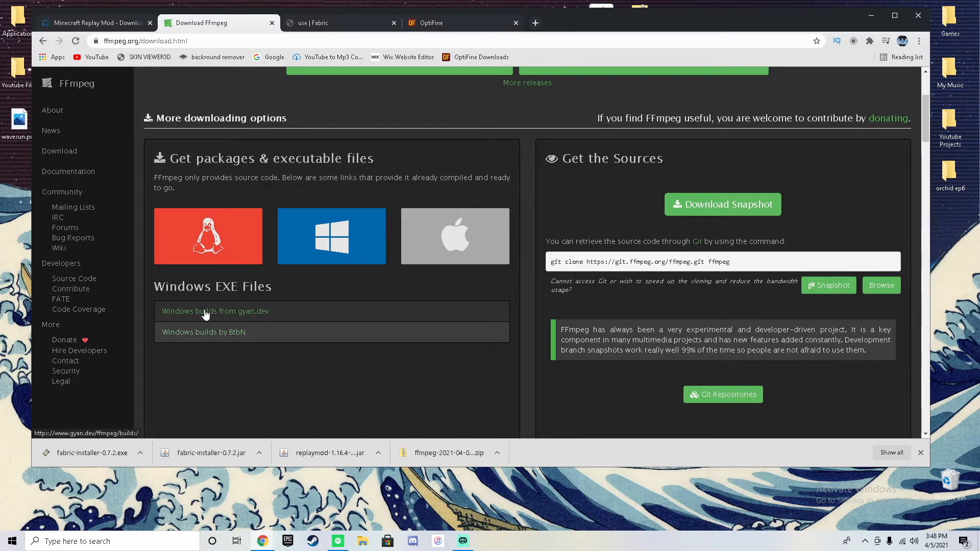
# Step: Open the gyan.dev Windows builds page and reach its git builds section
pyautogui.click(216, 312)
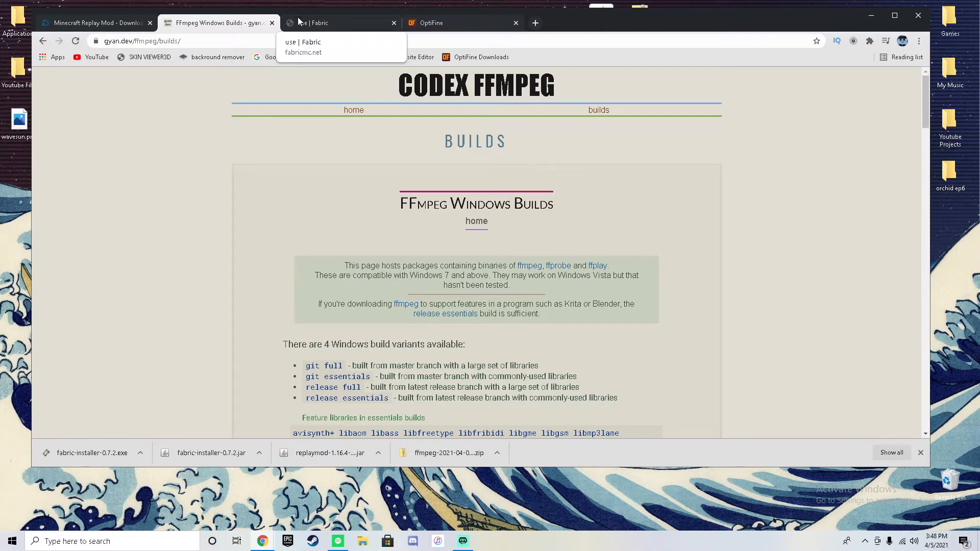
pyautogui.scroll(-3)
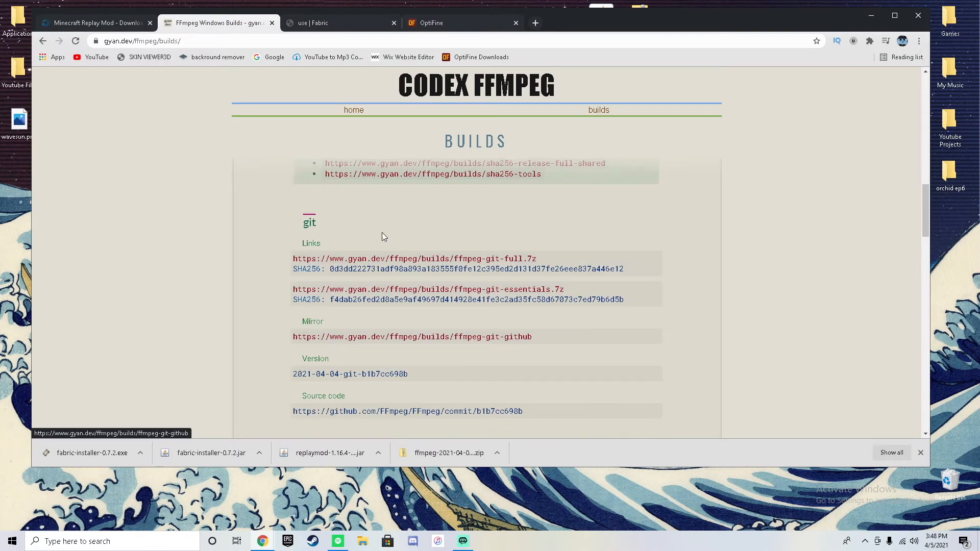
pyautogui.moveTo(330, 239)
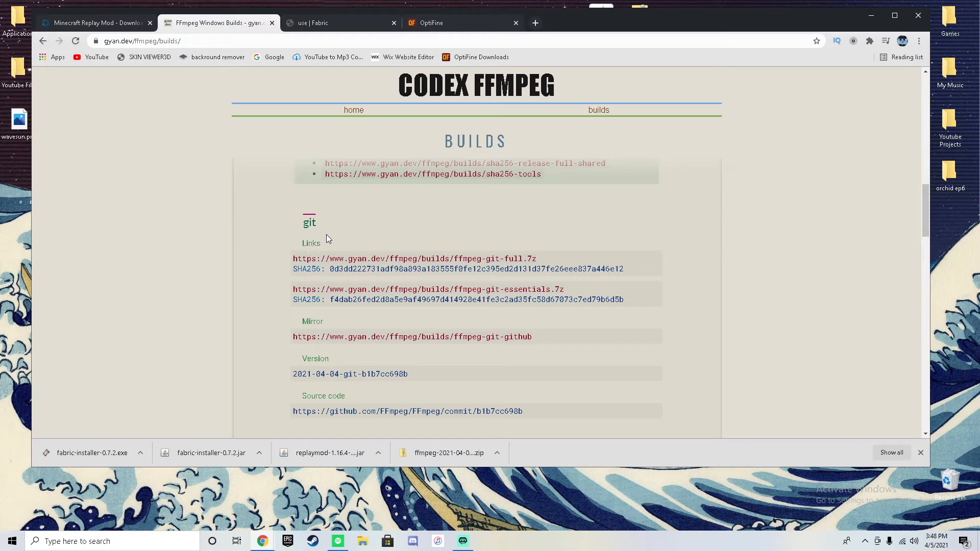
pyautogui.doubleClick(311, 243)
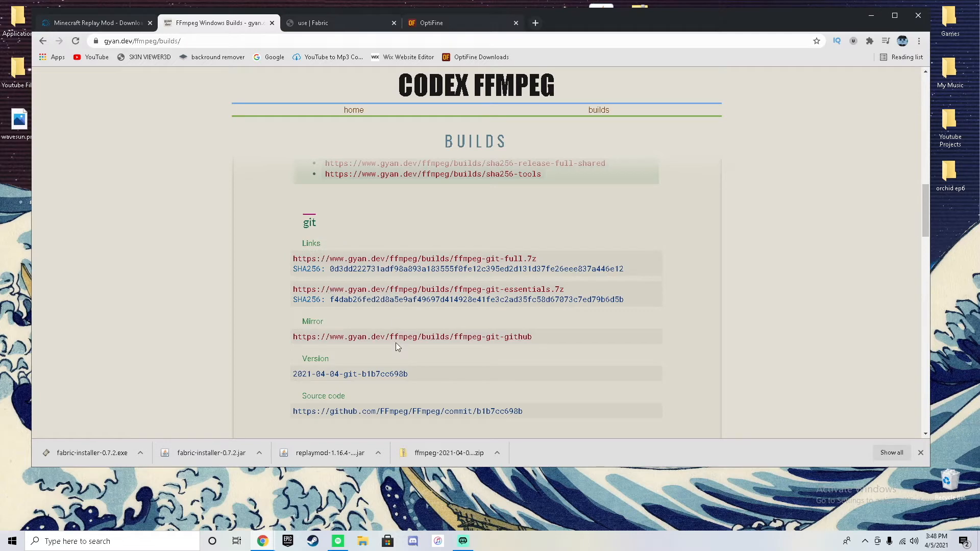
pyautogui.moveTo(360, 335)
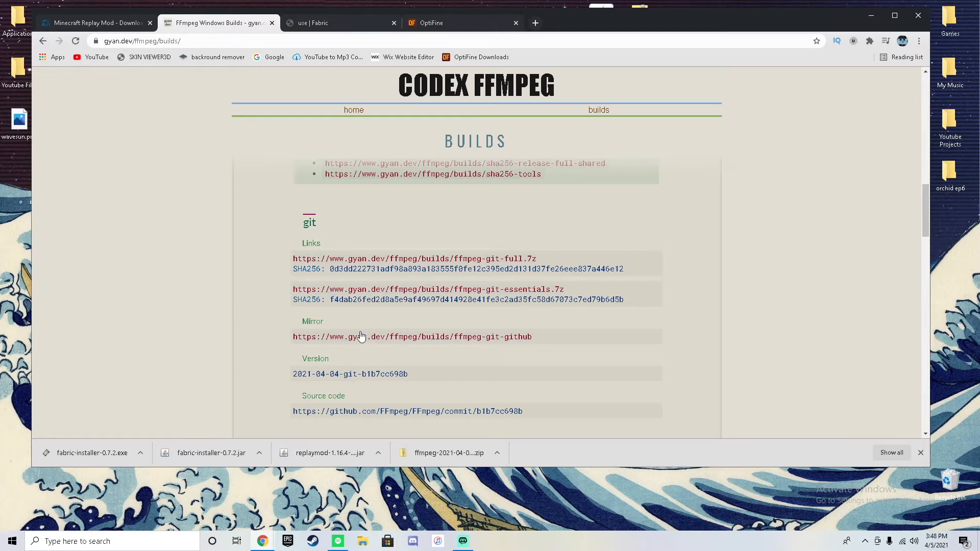
pyautogui.moveTo(371, 342)
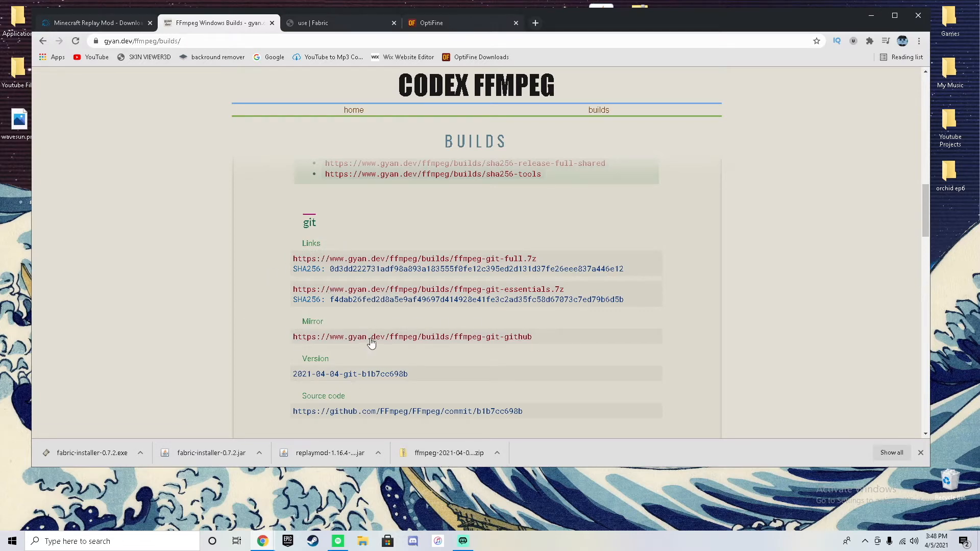
# Step: Open the GitHub mirror release for the ffmpeg git 2021-04-04 builds and view its assets
pyautogui.click(411, 336)
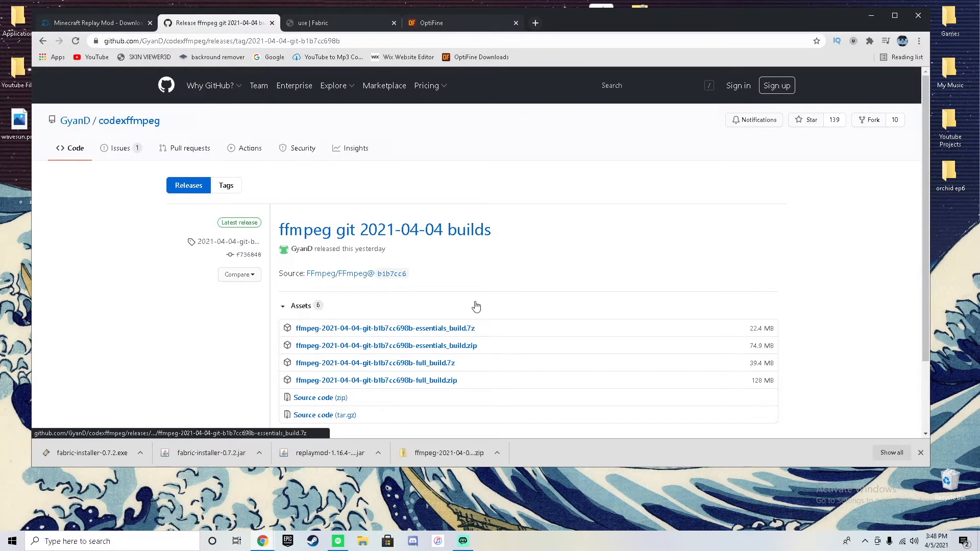
pyautogui.scroll(-3)
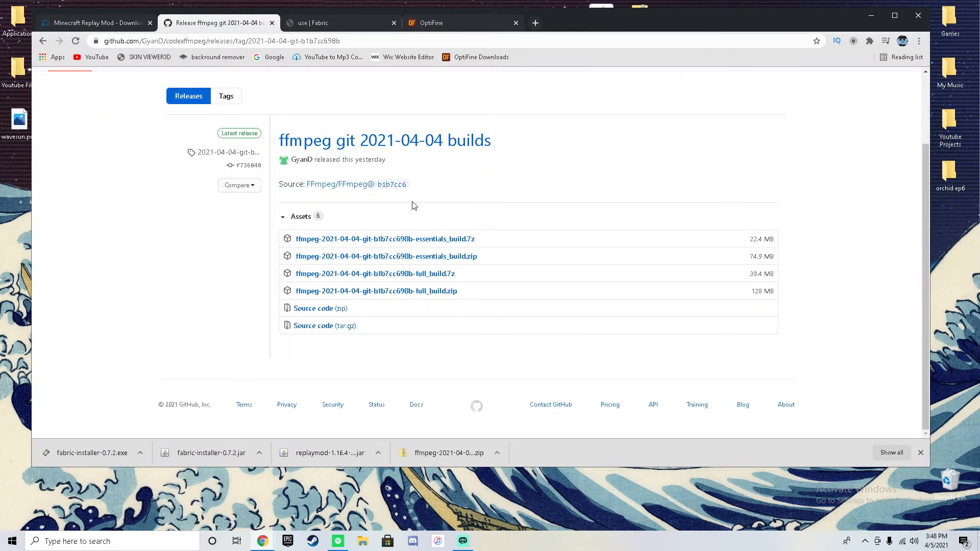
pyautogui.moveTo(524, 200)
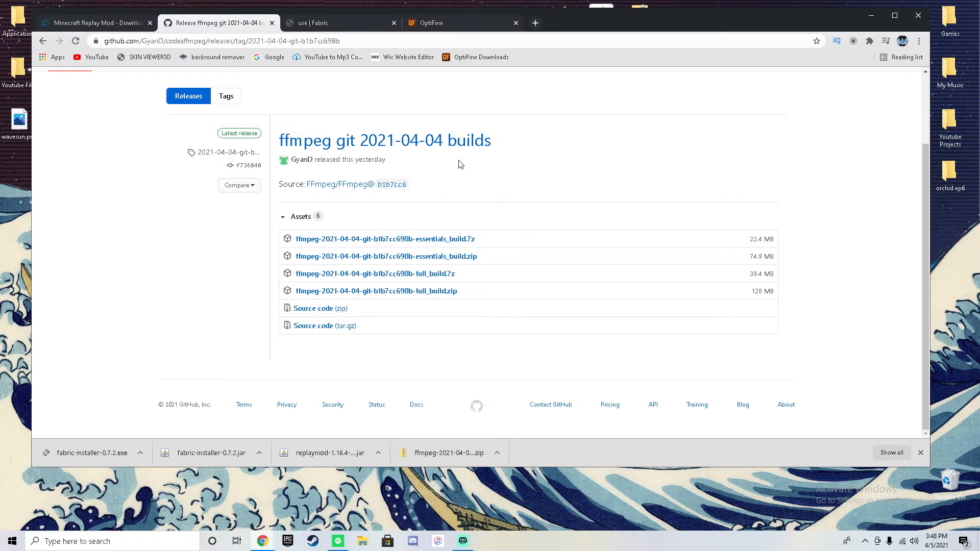
pyautogui.moveTo(462, 291)
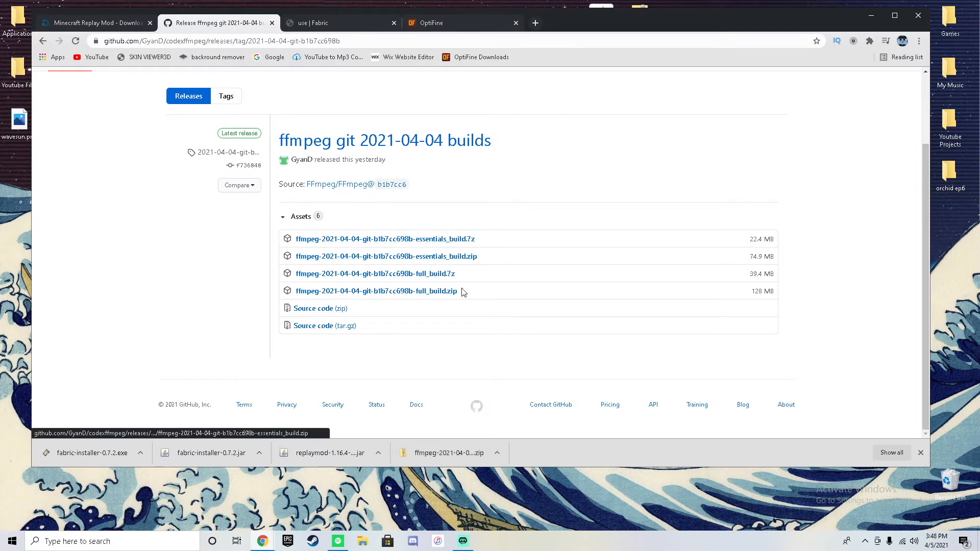
pyautogui.moveTo(468, 453)
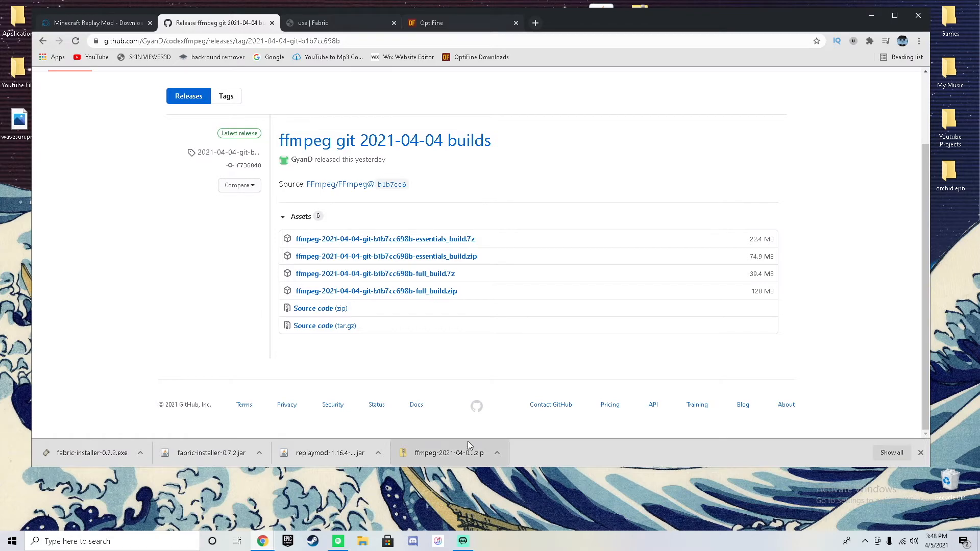
# Step: Check OptiFine's downloads list for Minecraft 1.16.4, then return to the Fabric installer page
pyautogui.click(341, 22)
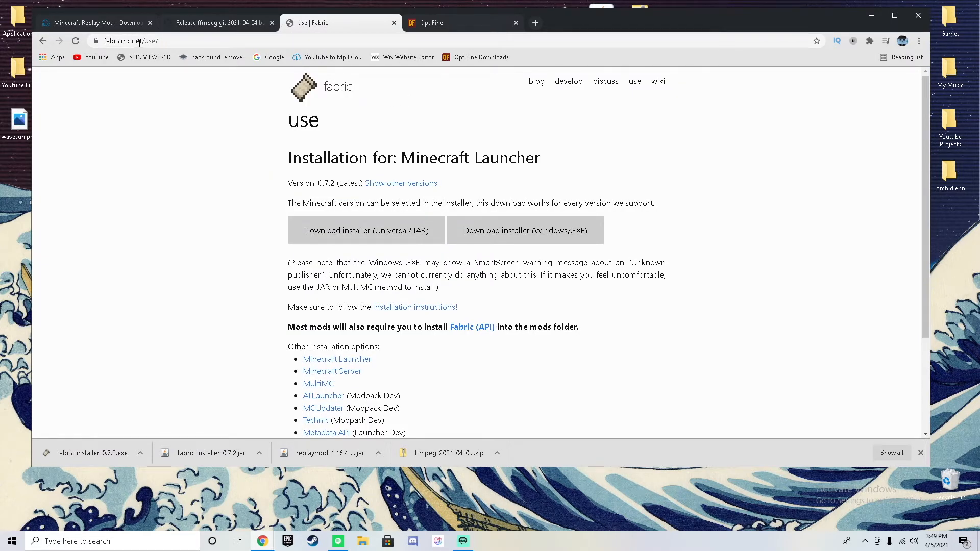
pyautogui.moveTo(385, 128)
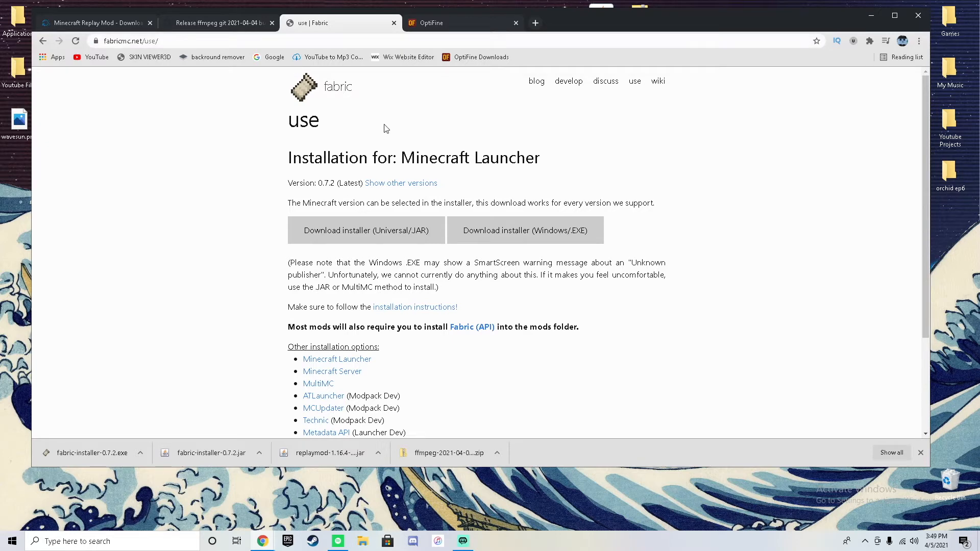
pyautogui.moveTo(262, 9)
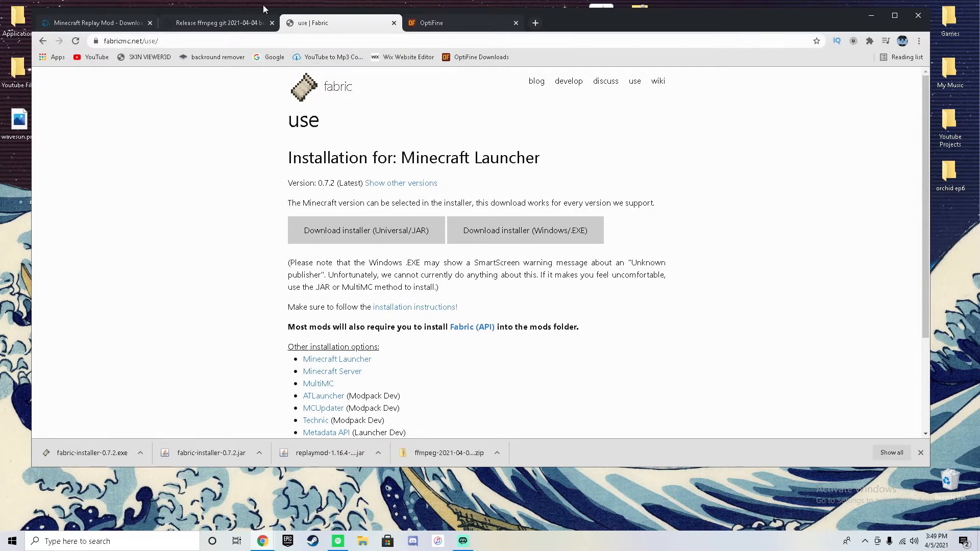
pyautogui.moveTo(97, 23)
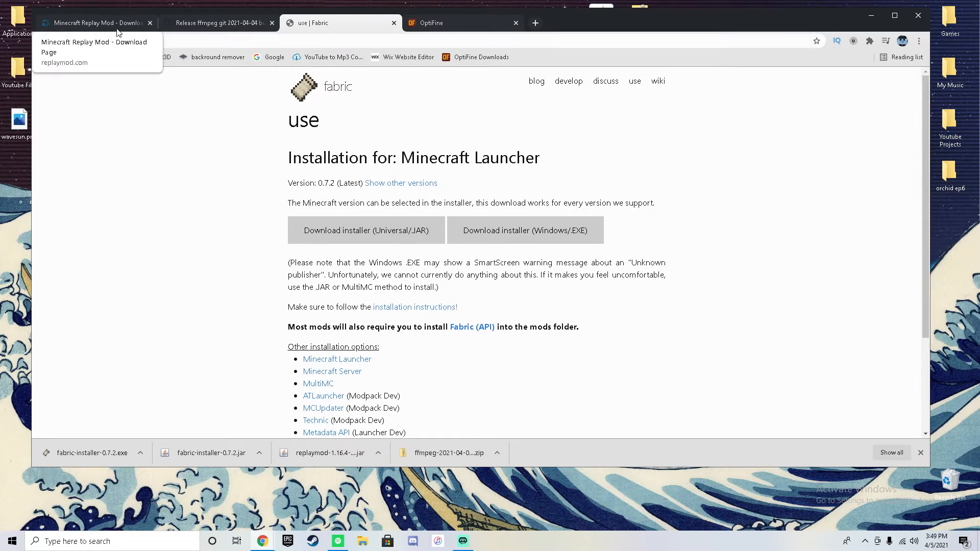
pyautogui.click(450, 22)
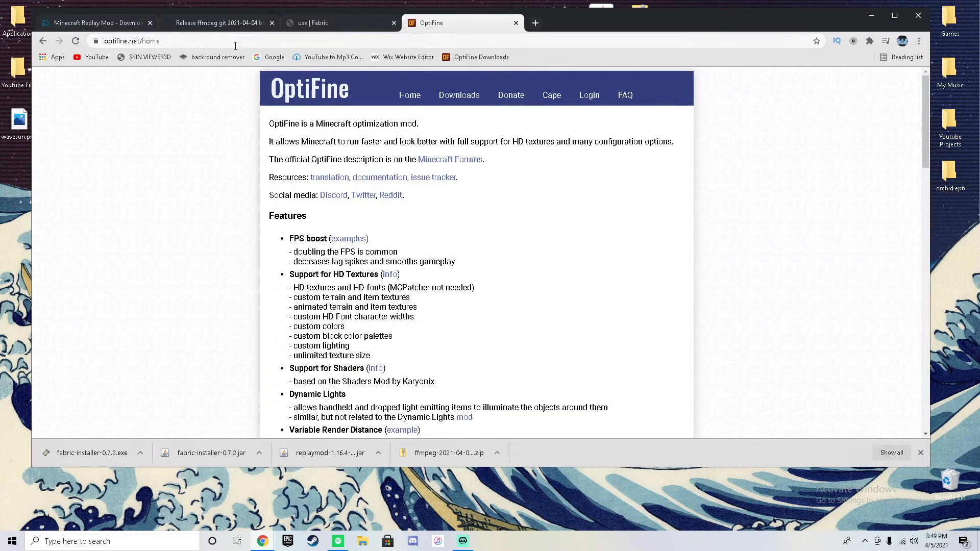
pyautogui.moveTo(452, 130)
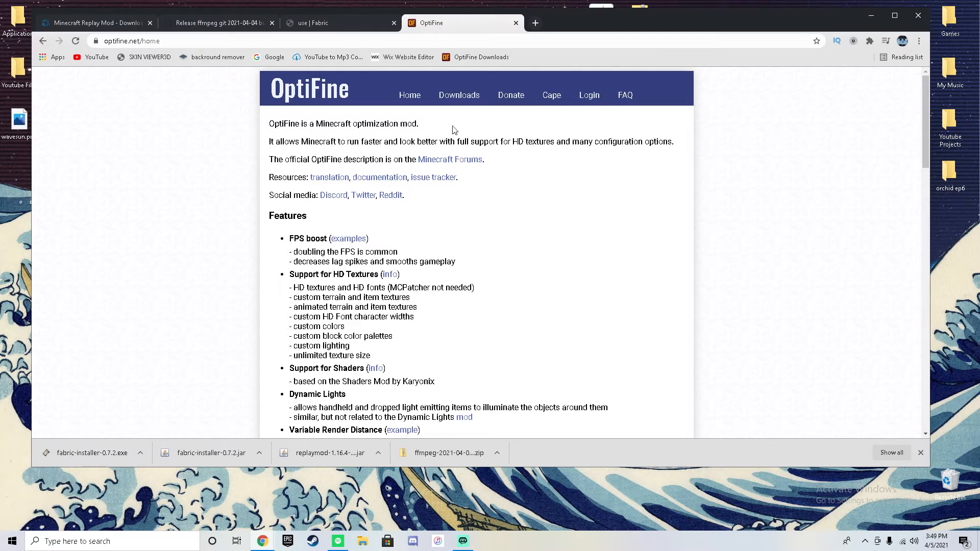
pyautogui.click(459, 94)
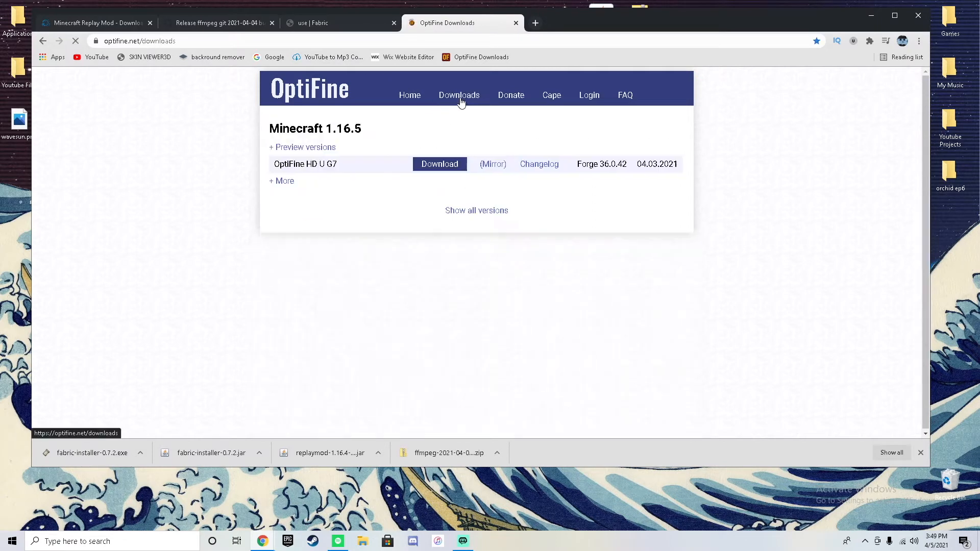
pyautogui.click(477, 211)
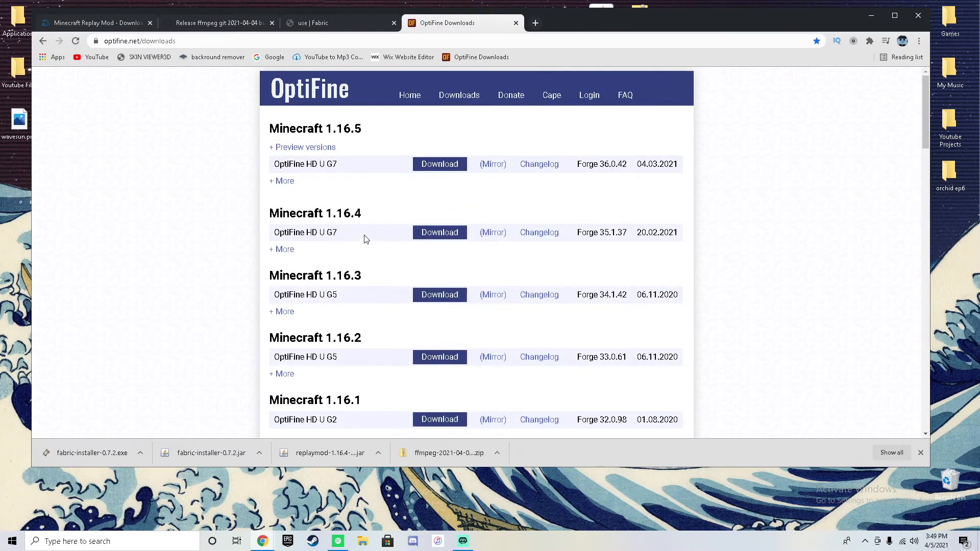
pyautogui.doubleClick(316, 214)
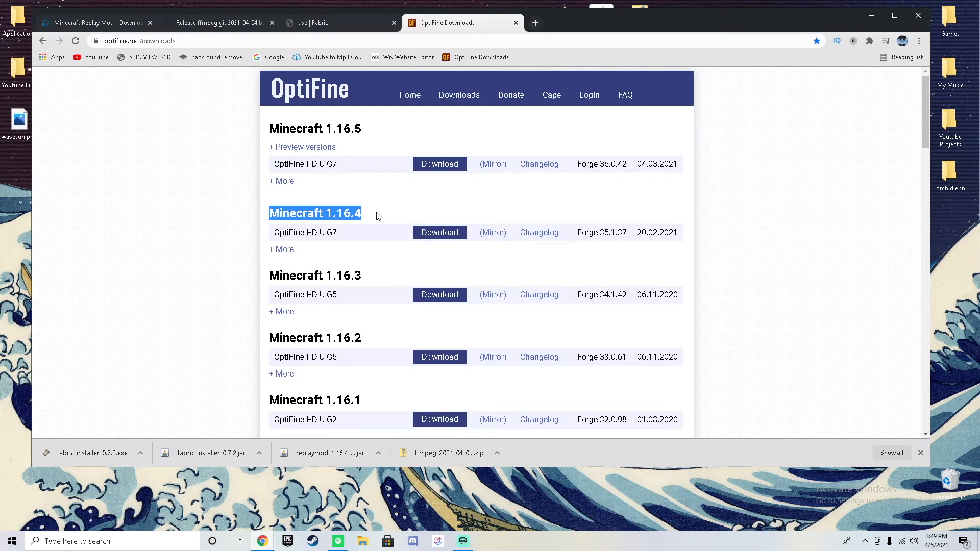
pyautogui.click(318, 24)
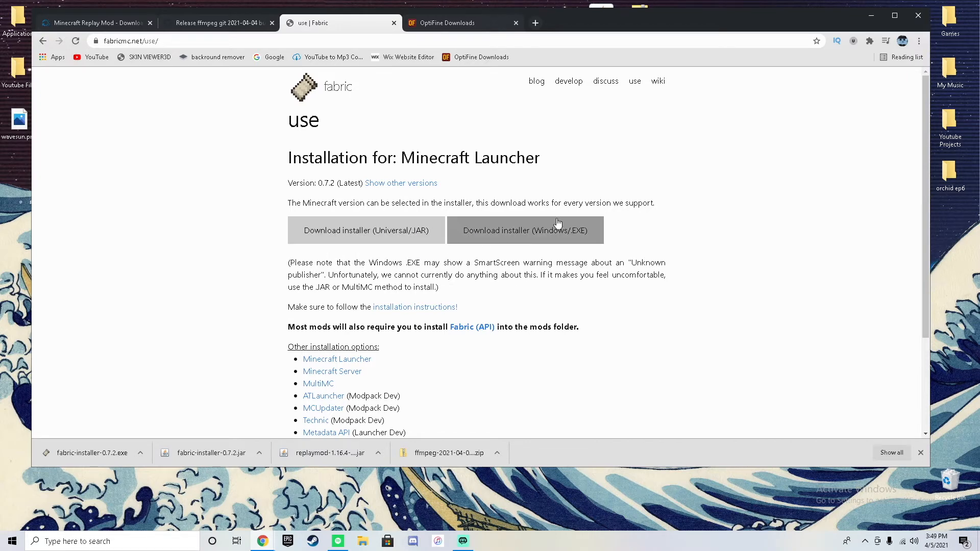
pyautogui.moveTo(621, 232)
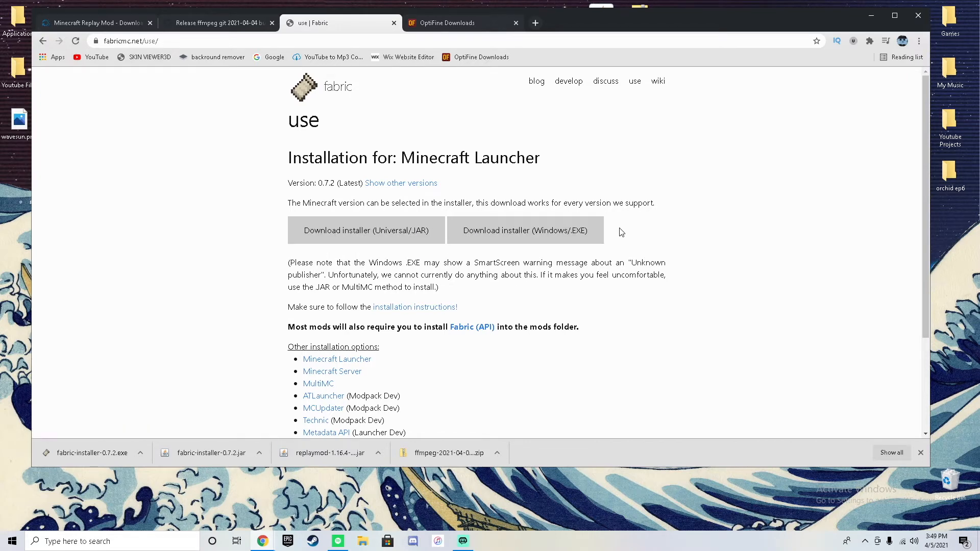
pyautogui.moveTo(490, 216)
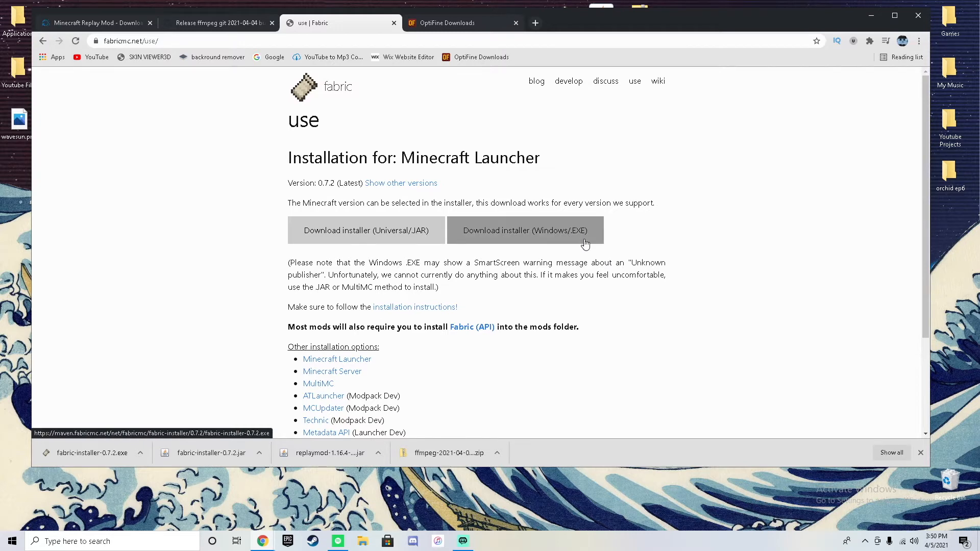
pyautogui.moveTo(441, 149)
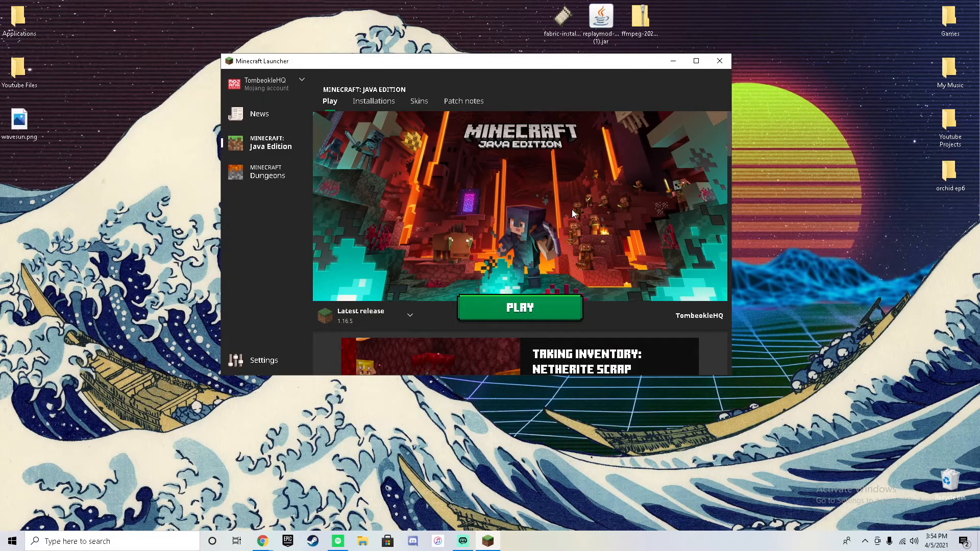
pyautogui.moveTo(319, 62)
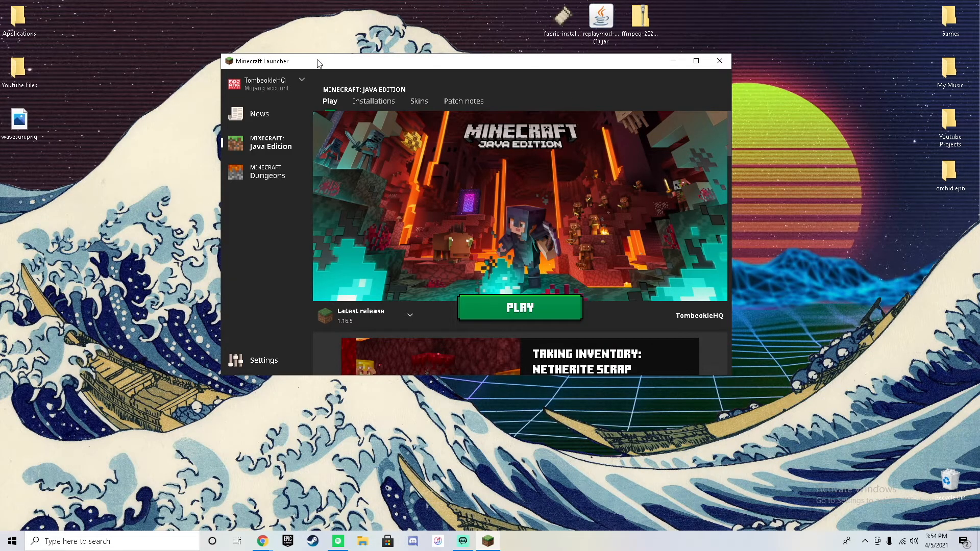
pyautogui.moveTo(422, 88)
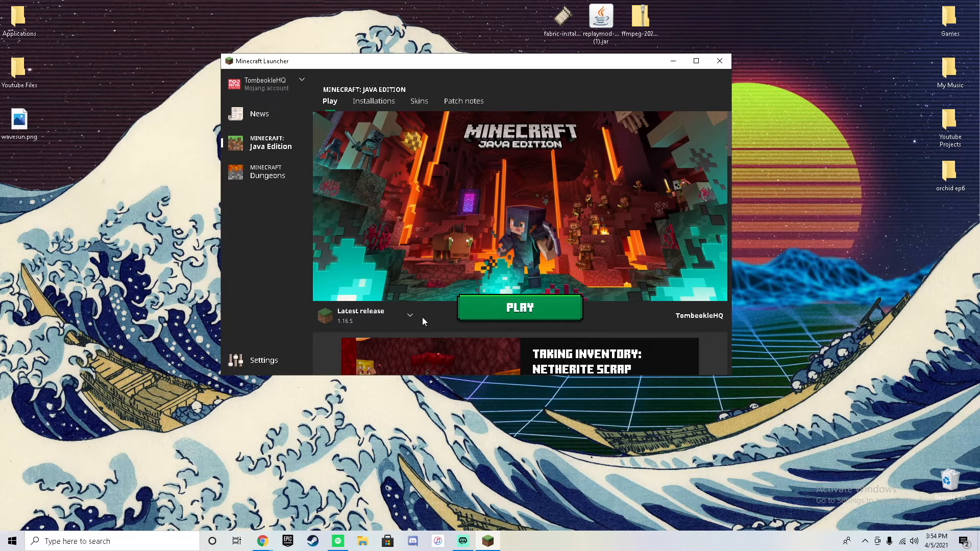
pyautogui.moveTo(442, 330)
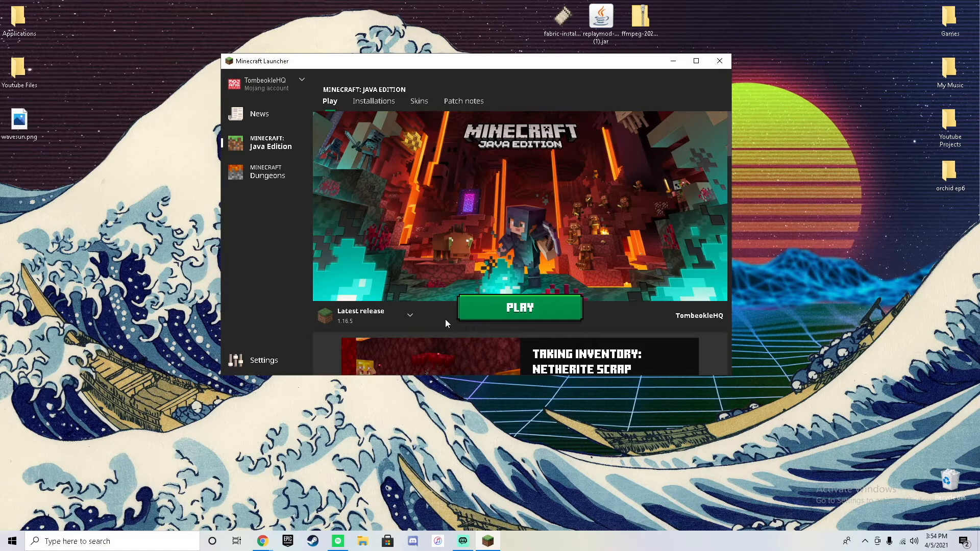
# Step: Close the Minecraft Launcher, leaving the desktop with the downloaded installers
pyautogui.click(718, 60)
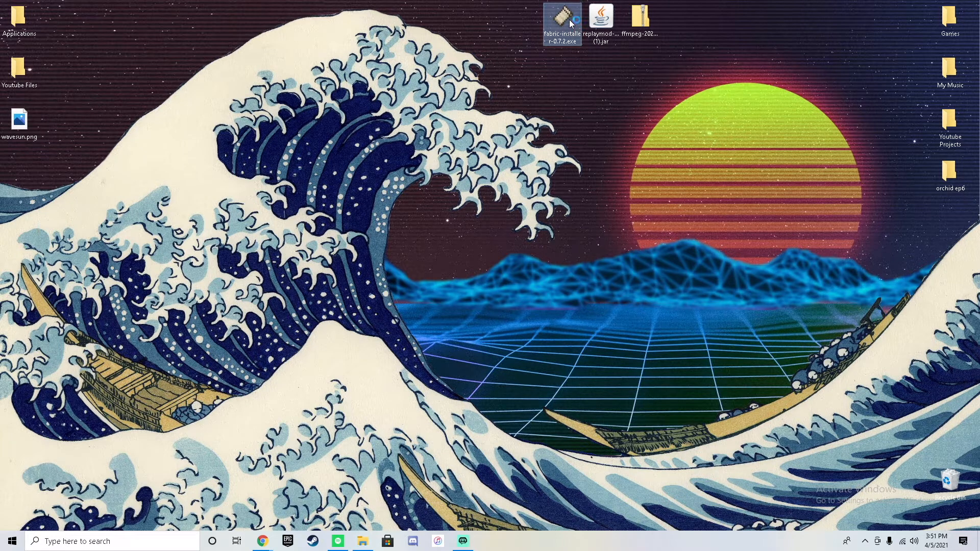
# Step: Launch the Fabric installer and install the client for Minecraft 1.16.5 with loader 0.11.3
pyautogui.doubleClick(560, 18)
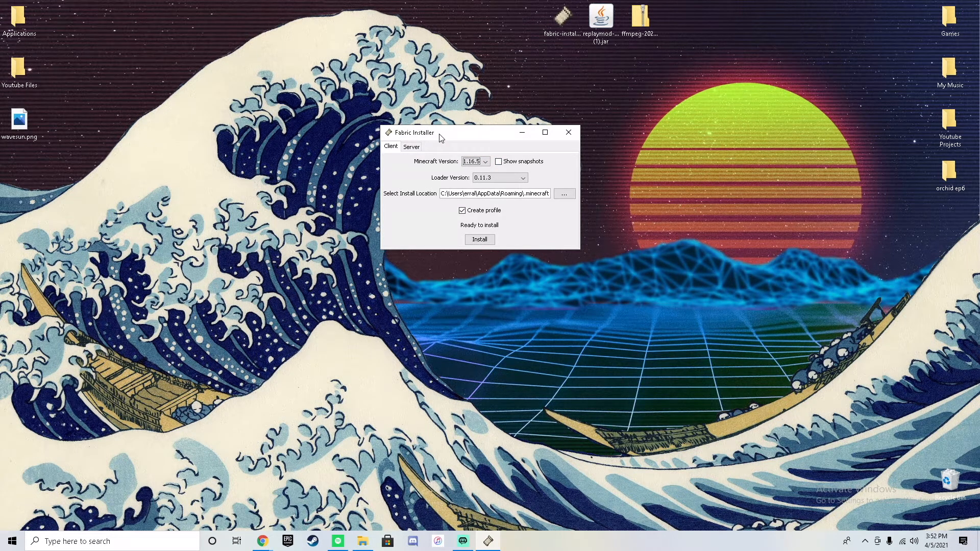
pyautogui.moveTo(475, 147)
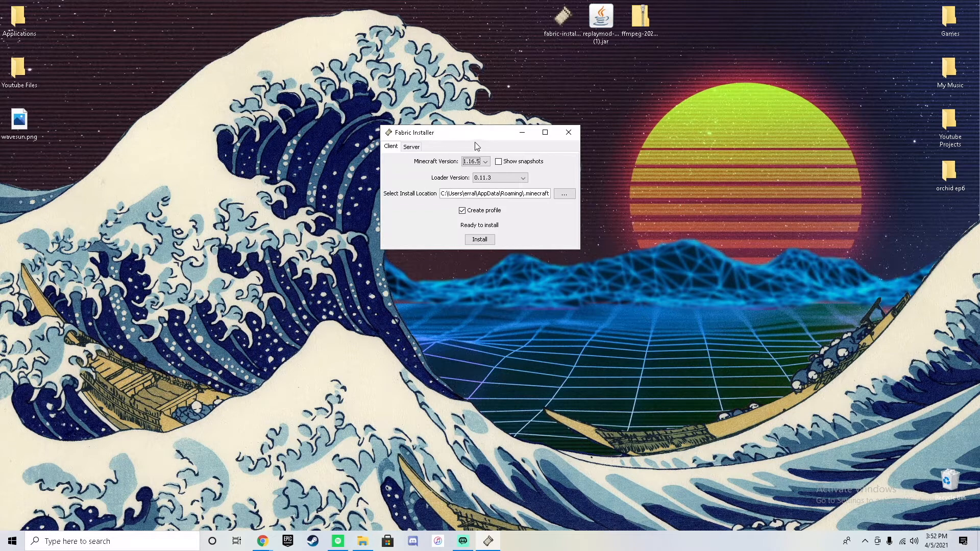
pyautogui.moveTo(474, 144)
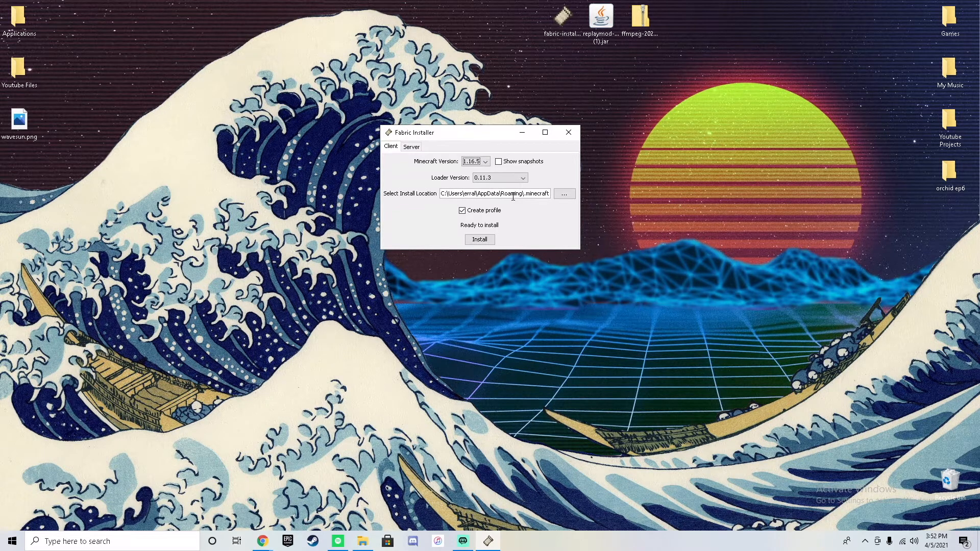
pyautogui.tripleClick(496, 192)
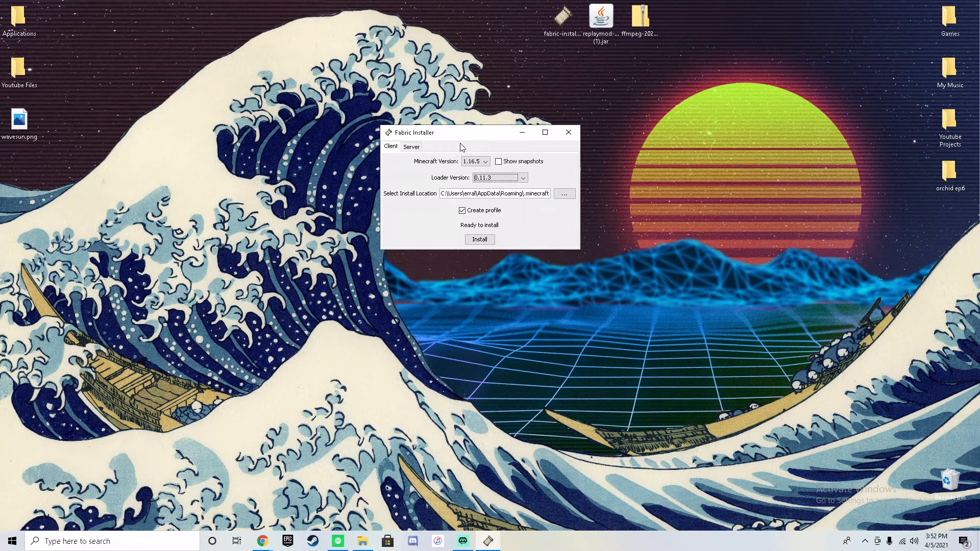
pyautogui.click(484, 162)
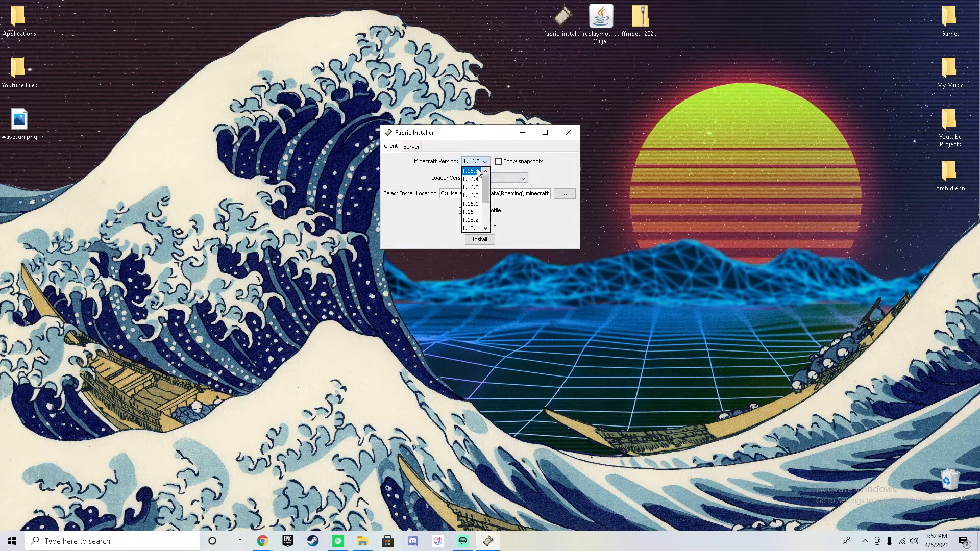
pyautogui.click(485, 161)
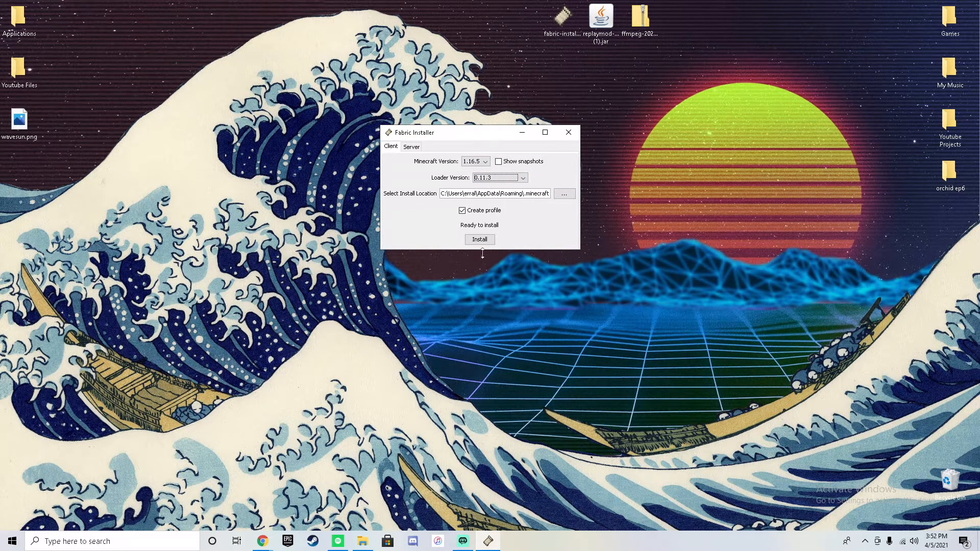
pyautogui.click(479, 238)
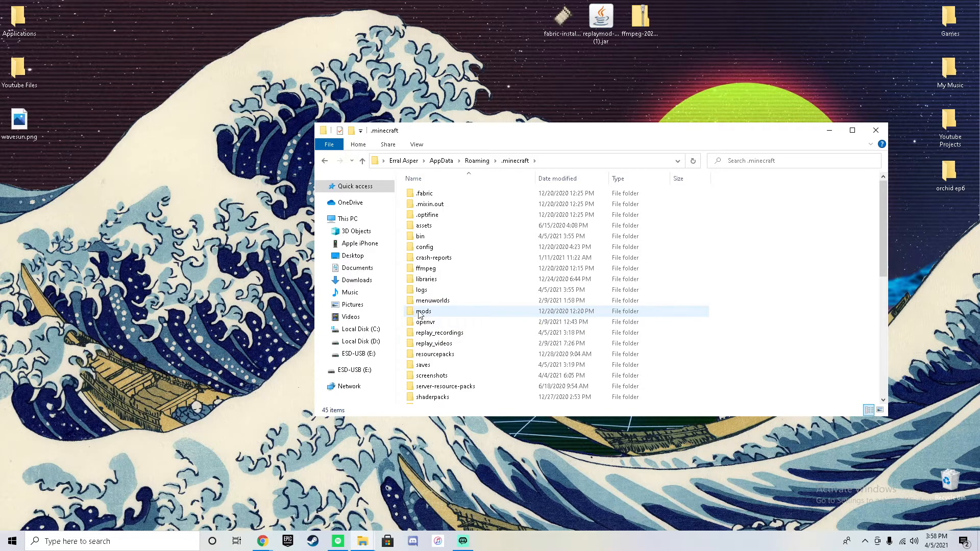
# Step: Open the .minecraft mods folder so it holds the replaymod 1.16.4-2.5.2 jar
pyautogui.doubleClick(422, 312)
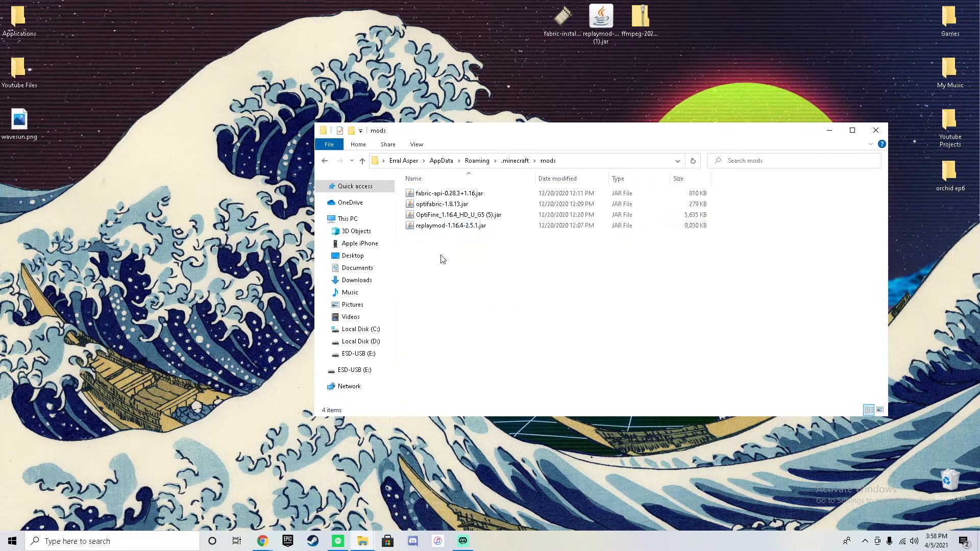
pyautogui.moveTo(533, 111)
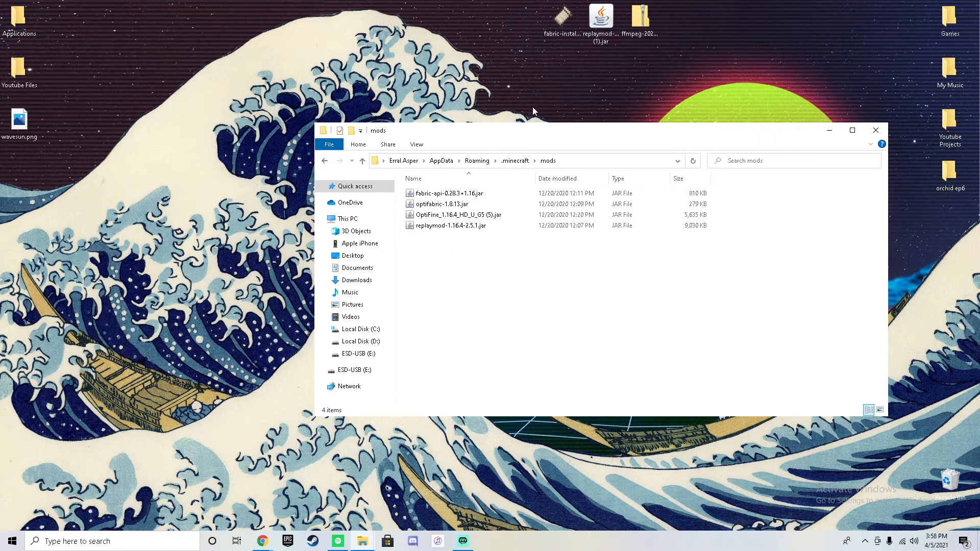
pyautogui.moveTo(437, 238)
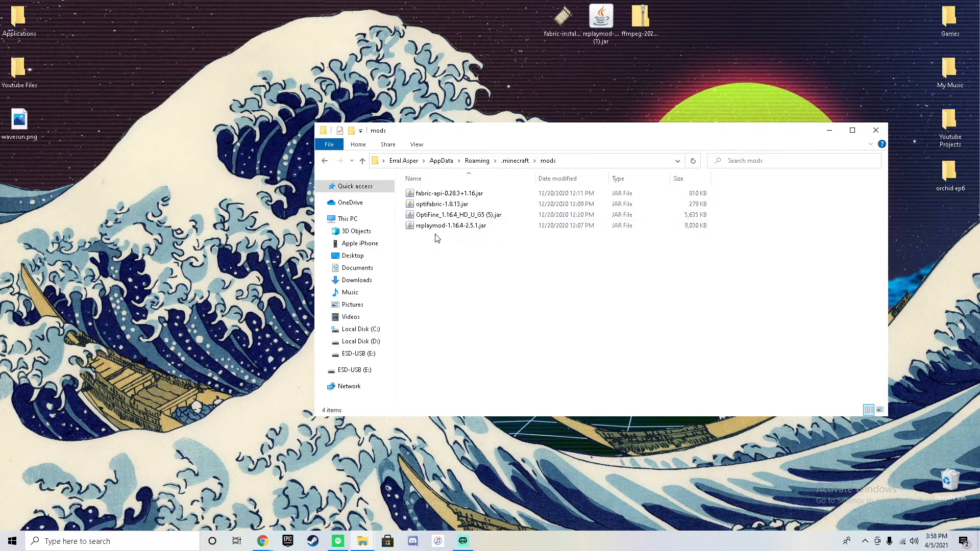
pyautogui.click(441, 205)
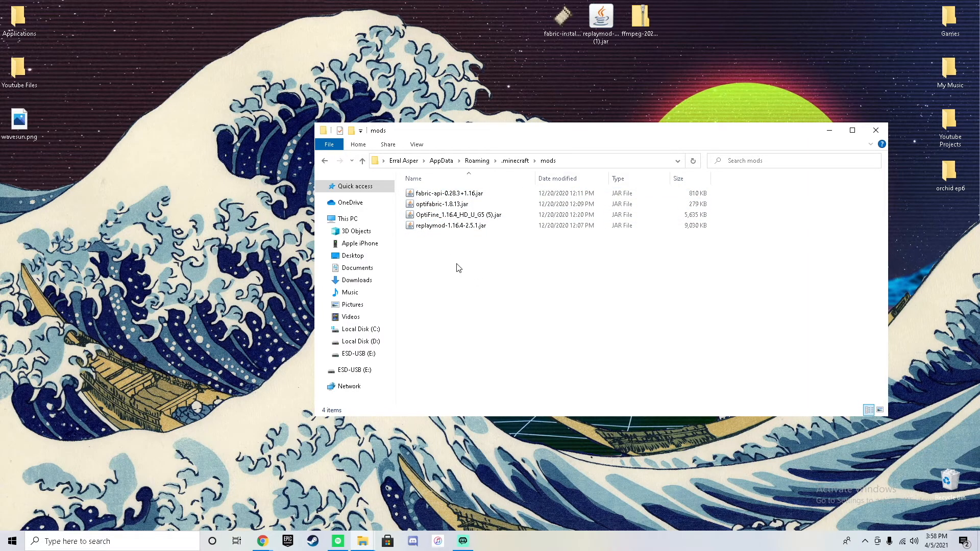
pyautogui.moveTo(454, 244)
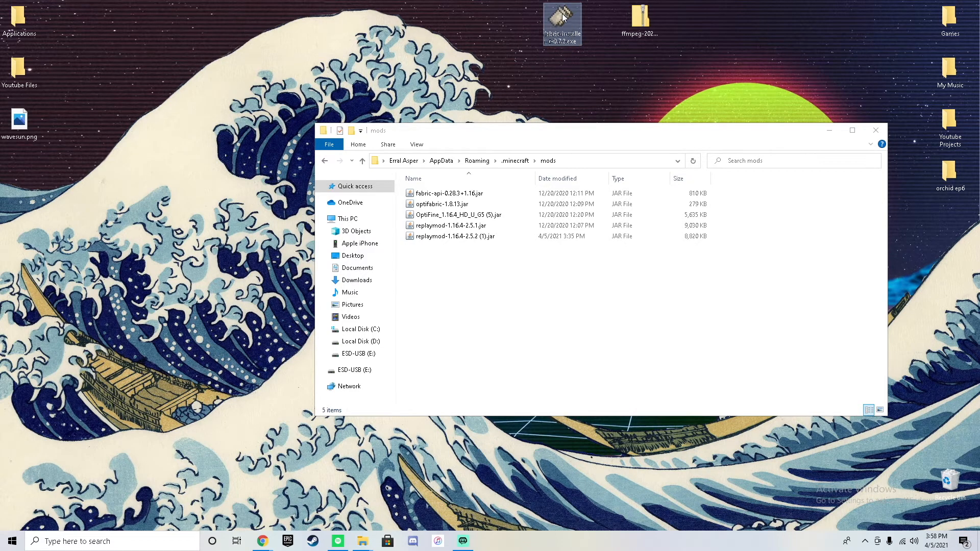
pyautogui.click(455, 236)
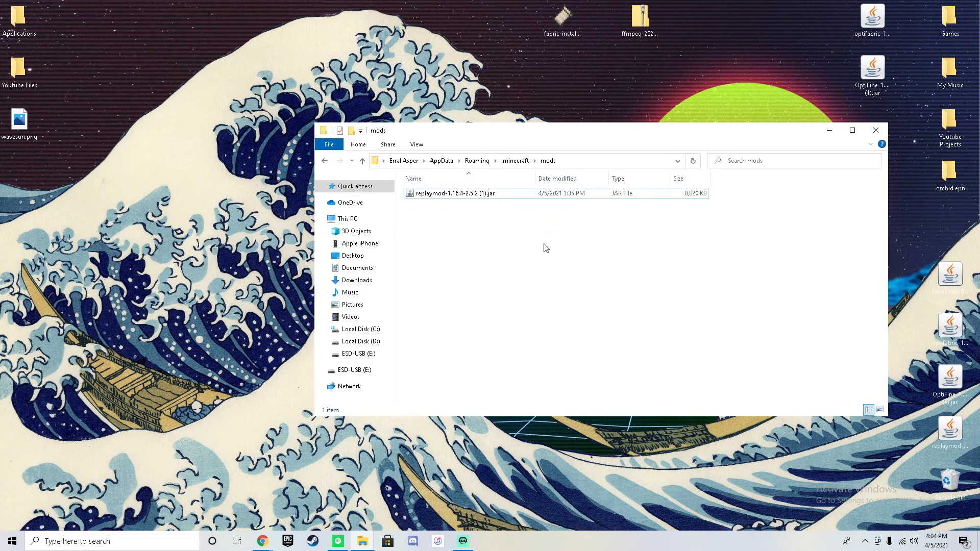
pyautogui.moveTo(849, 49)
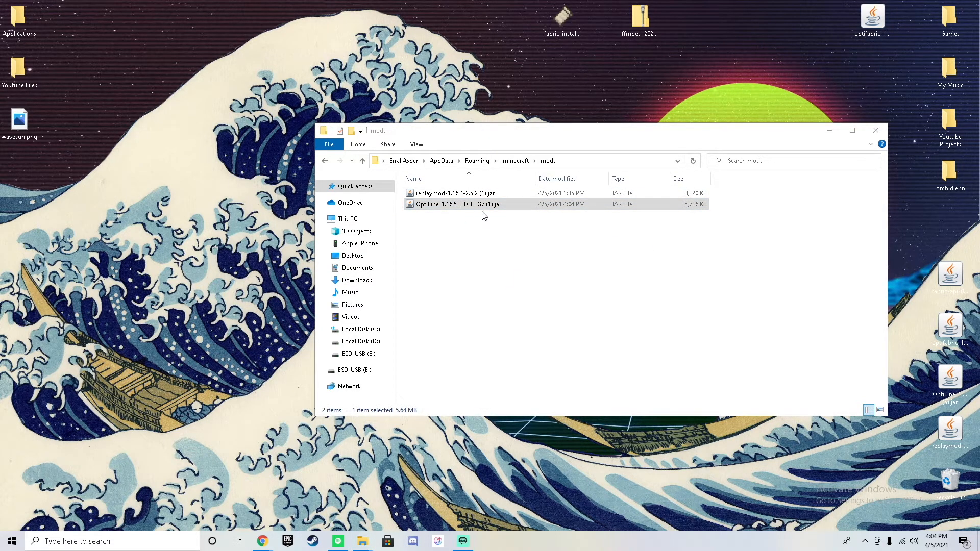
pyautogui.moveTo(834, 65)
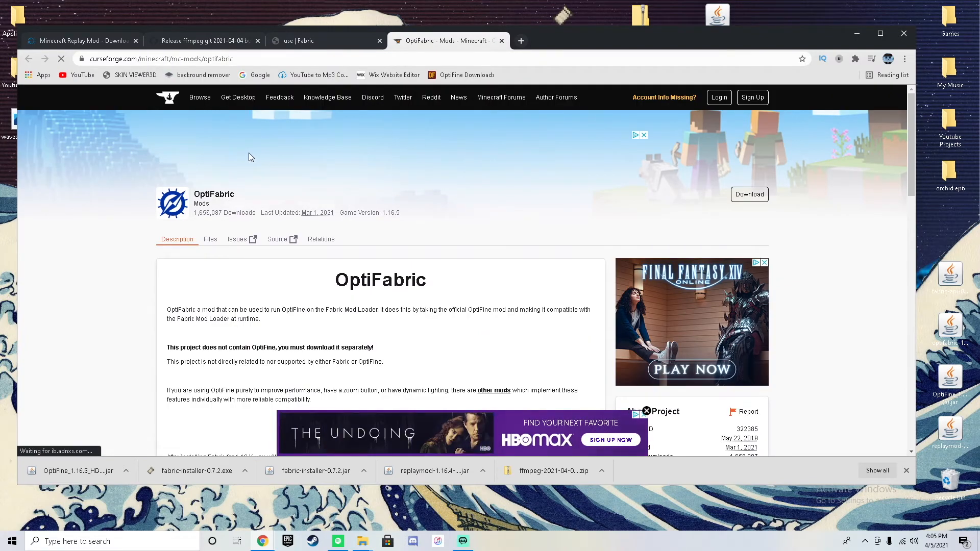
# Step: Download OptiFabric 1.9.6 and move its jar from the desktop into the mods folder
pyautogui.click(210, 239)
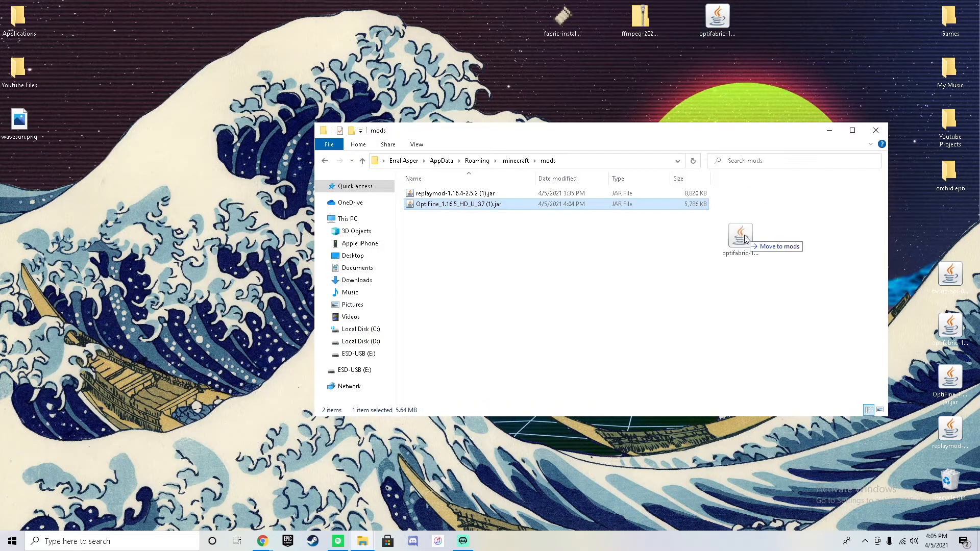
pyautogui.moveTo(740, 235); pyautogui.dragTo(519, 215)
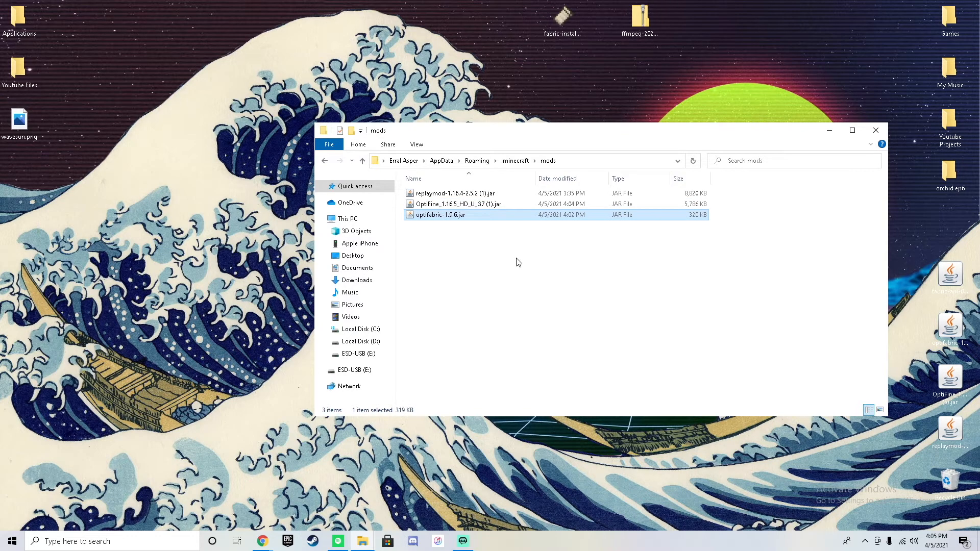
pyautogui.click(875, 130)
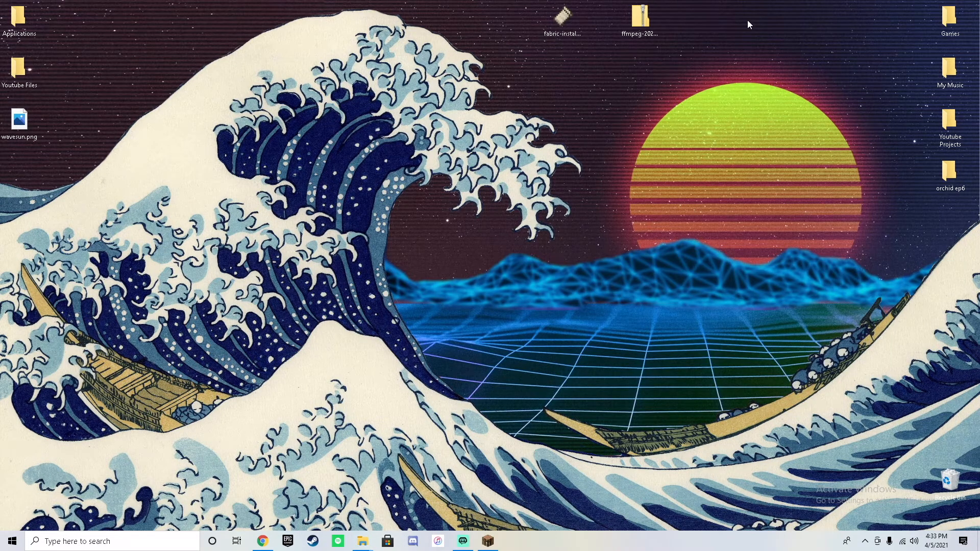
pyautogui.moveTo(704, 232)
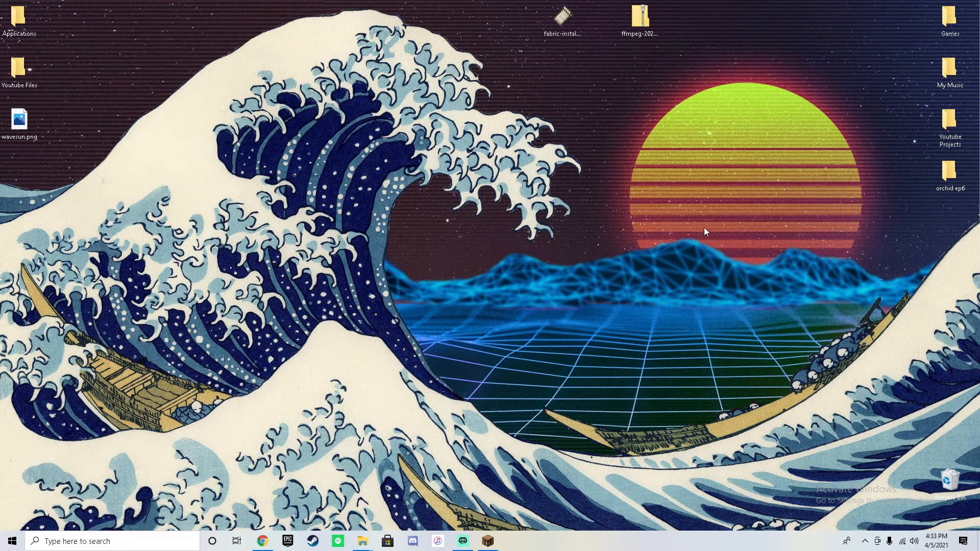
pyautogui.moveTo(700, 5)
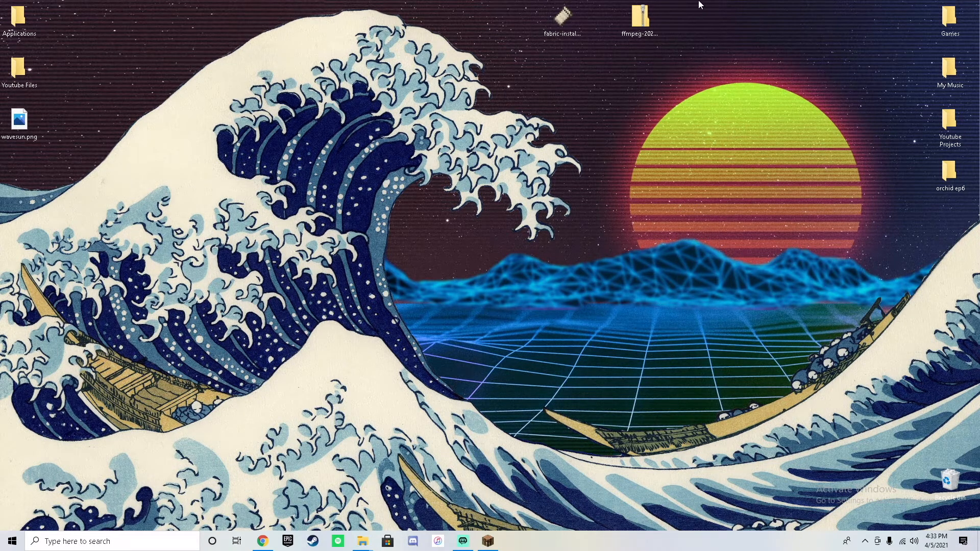
# Step: Open the downloaded ffmpeg 2021-04-04 essentials build zip from the desktop
pyautogui.doubleClick(639, 16)
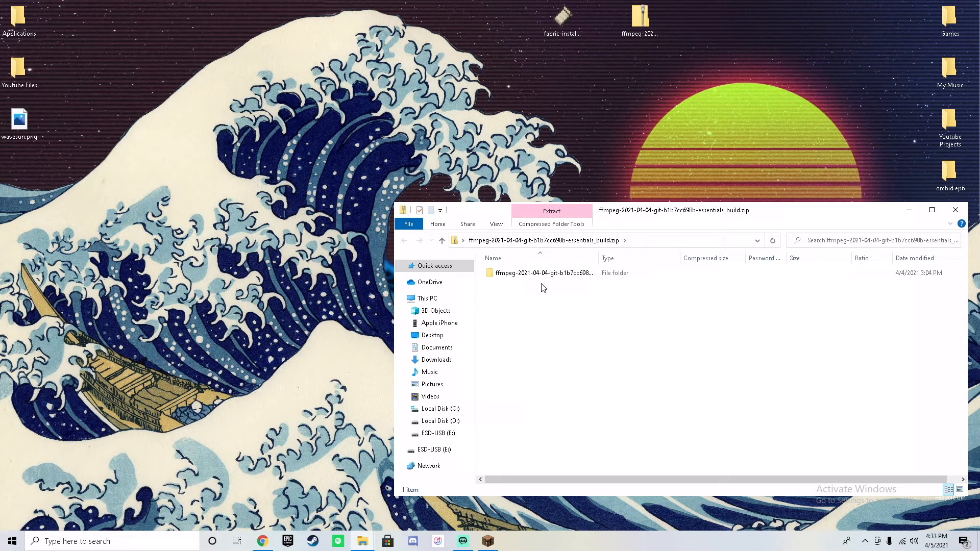
# Step: Copy the ffmpeg-2021-04-04 essentials build folder from inside the zip
pyautogui.click(542, 273)
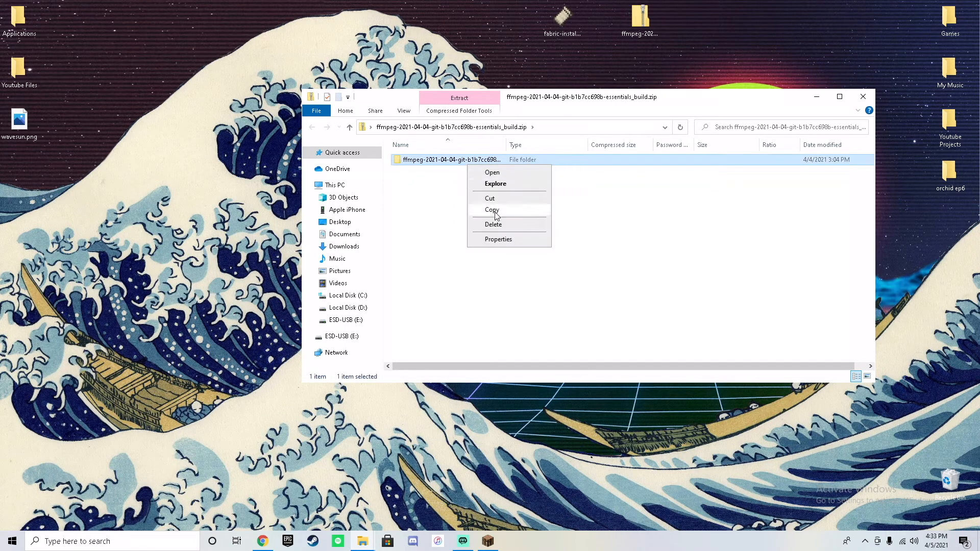
pyautogui.click(492, 209)
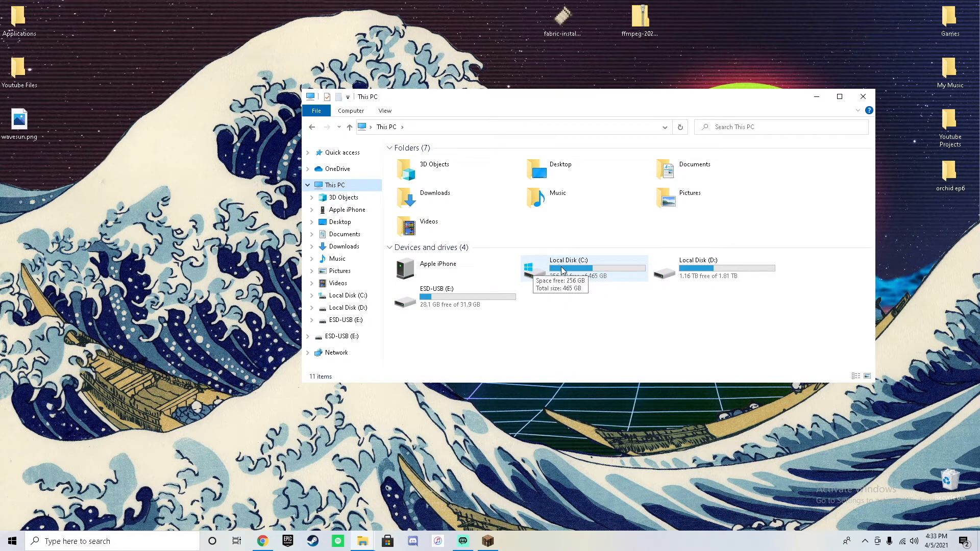
# Step: Navigate to C:\Program Files (x86) and paste the FFmpeg build folder, granting administrator permission
pyautogui.doubleClick(569, 267)
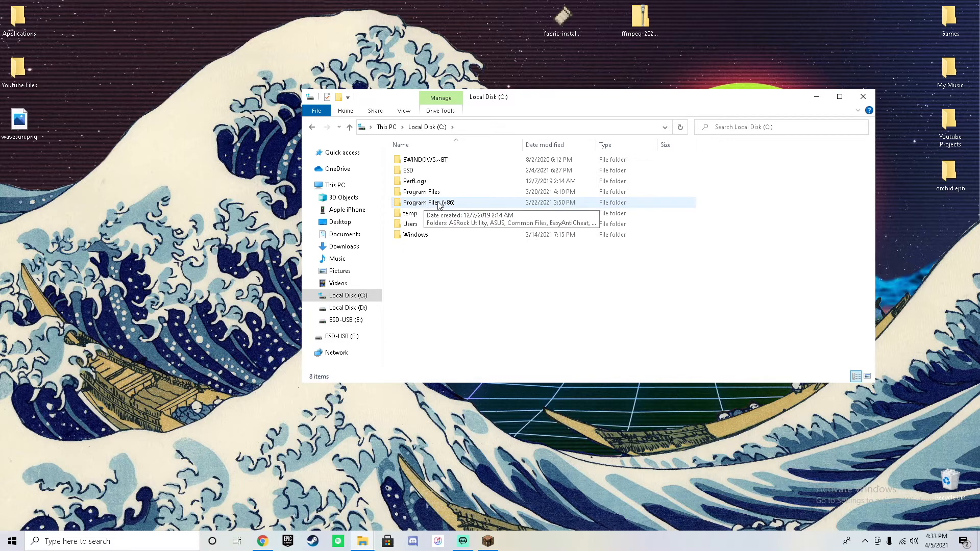
pyautogui.doubleClick(428, 202)
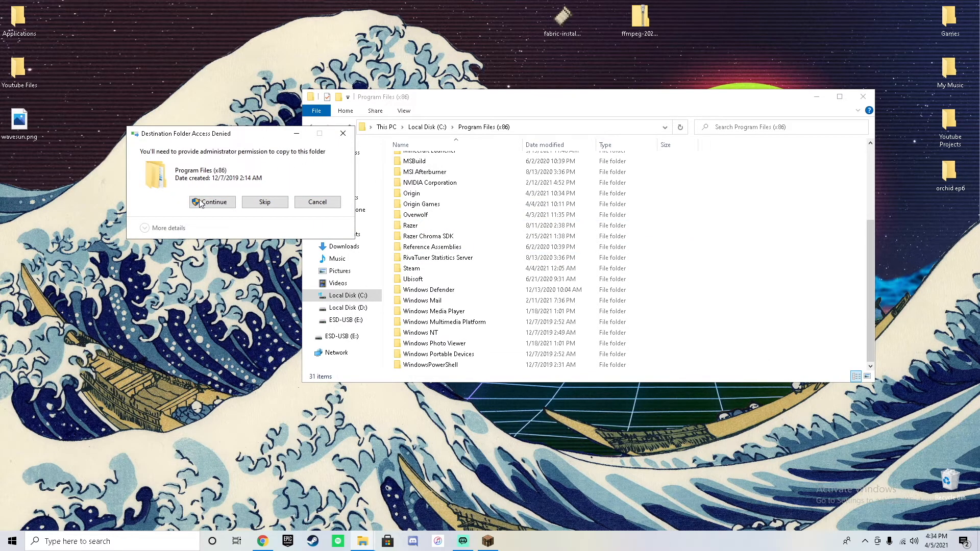
pyautogui.click(212, 202)
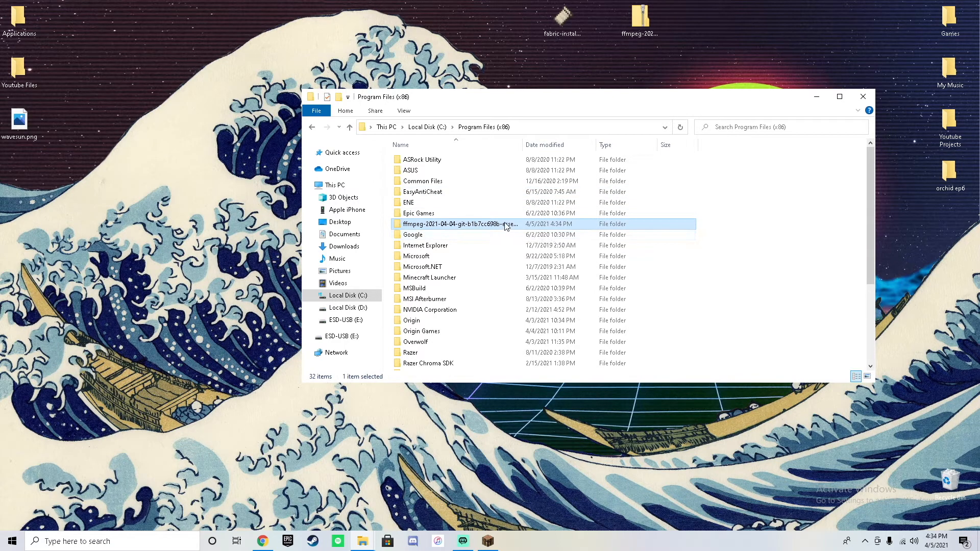
# Step: Rename the long FFmpeg build folder in Program Files (x86) to 'ffmpeg'
pyautogui.rightClick(453, 224)
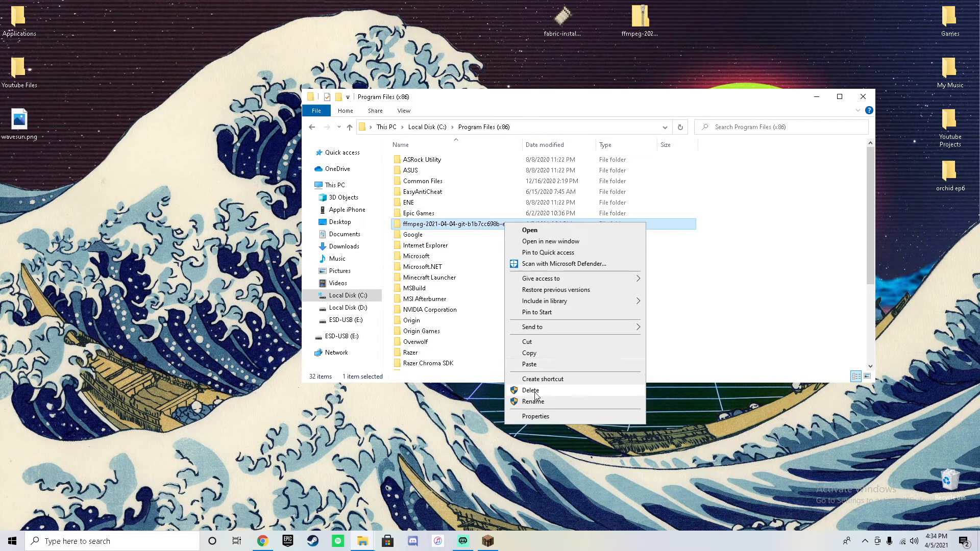
pyautogui.moveTo(533, 401)
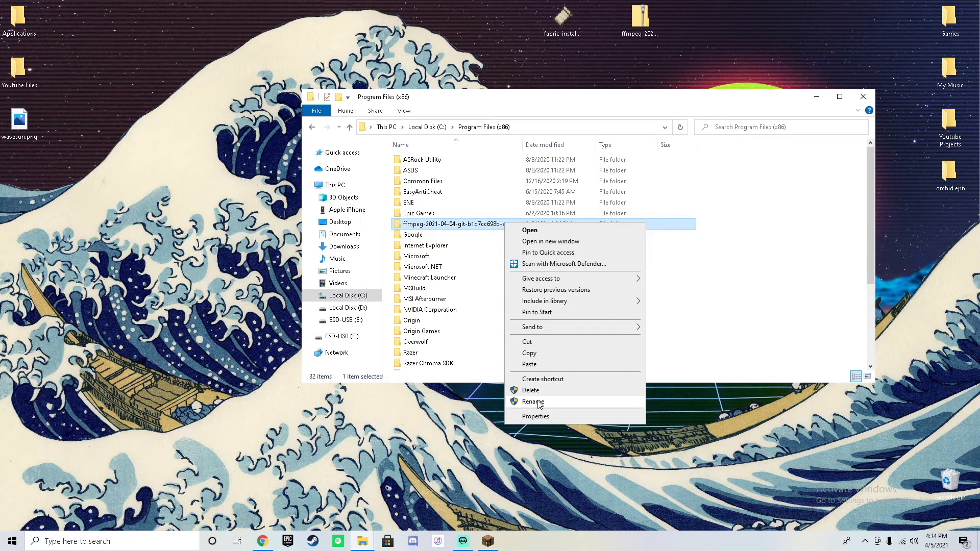
pyautogui.click(533, 402)
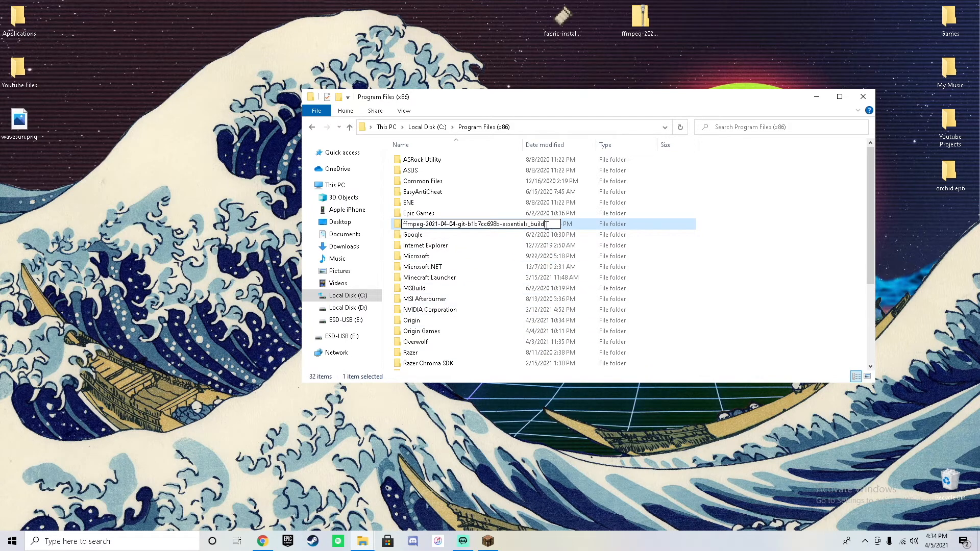
pyautogui.doubleClick(475, 224)
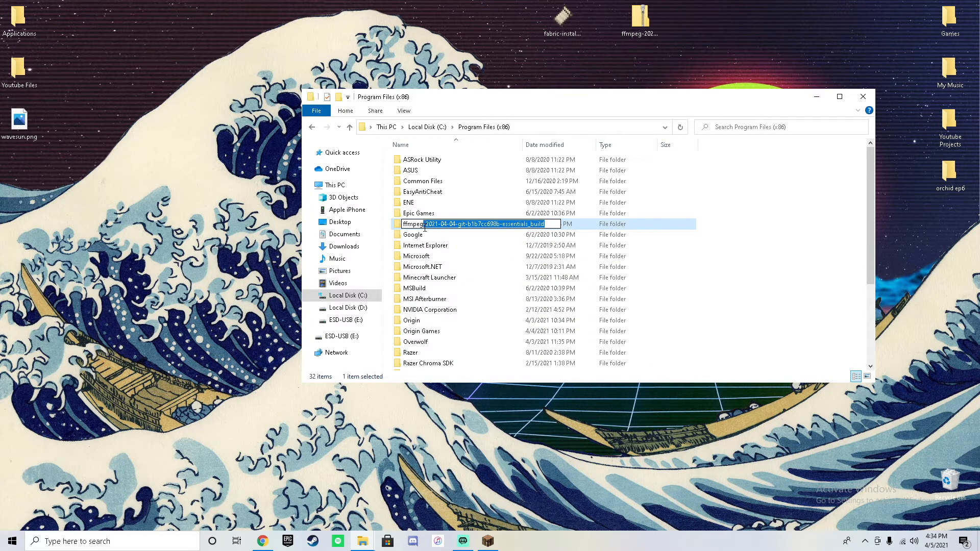
pyautogui.write('ffmpeg')
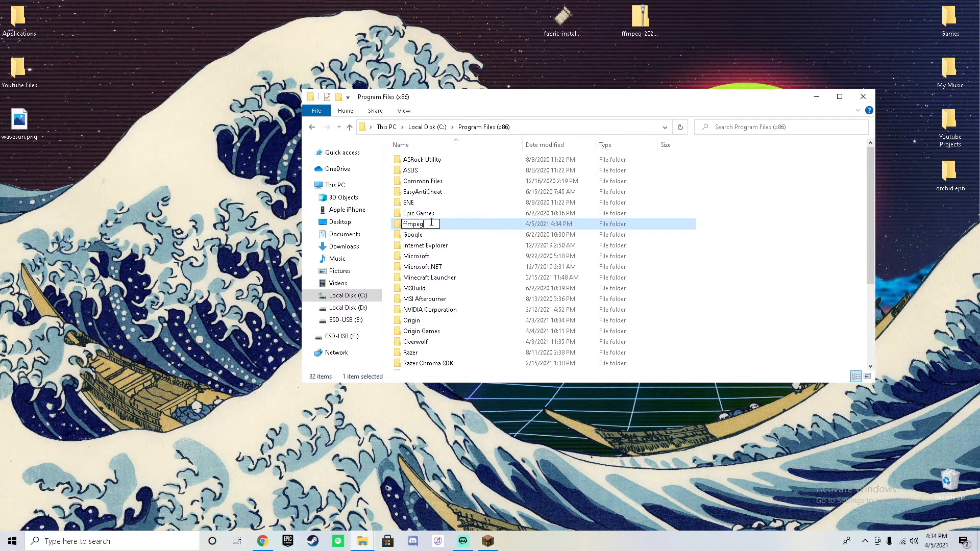
pyautogui.press('Return')
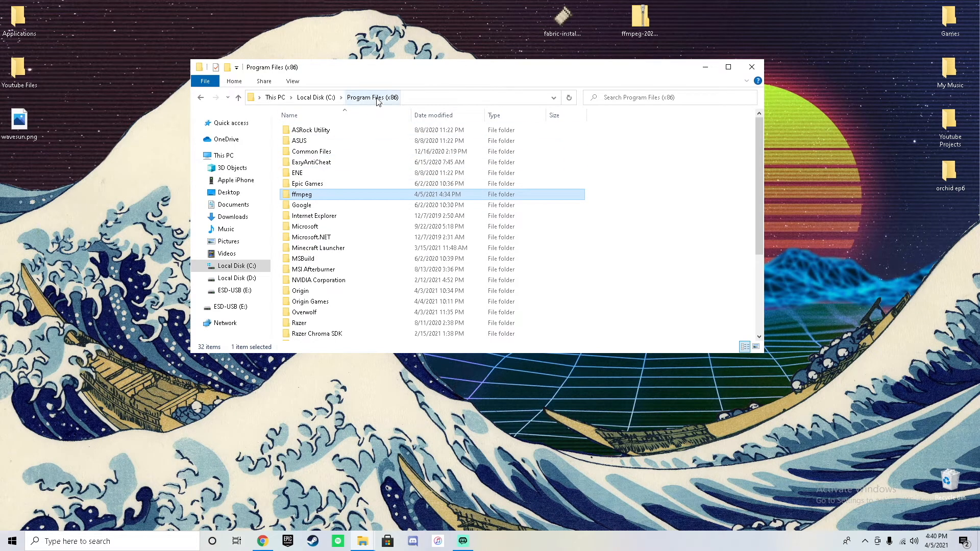
# Step: Go into ffmpeg\bin and show the properties of ffmpeg.exe
pyautogui.doubleClick(301, 194)
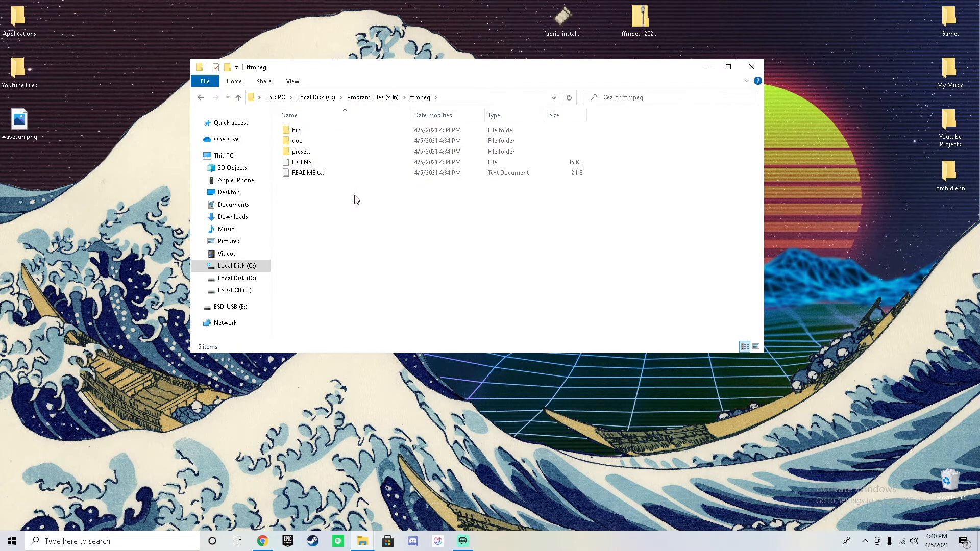
pyautogui.moveTo(296, 130)
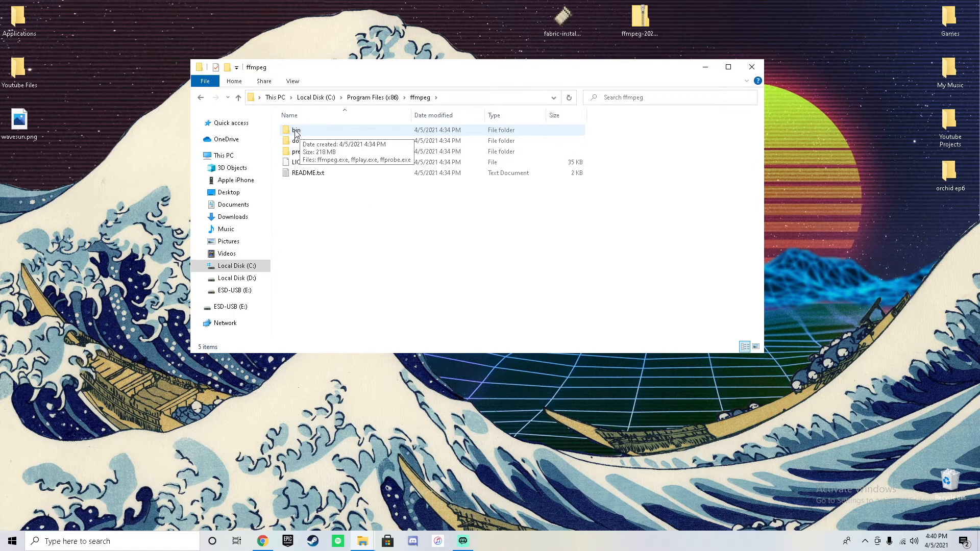
pyautogui.doubleClick(295, 129)
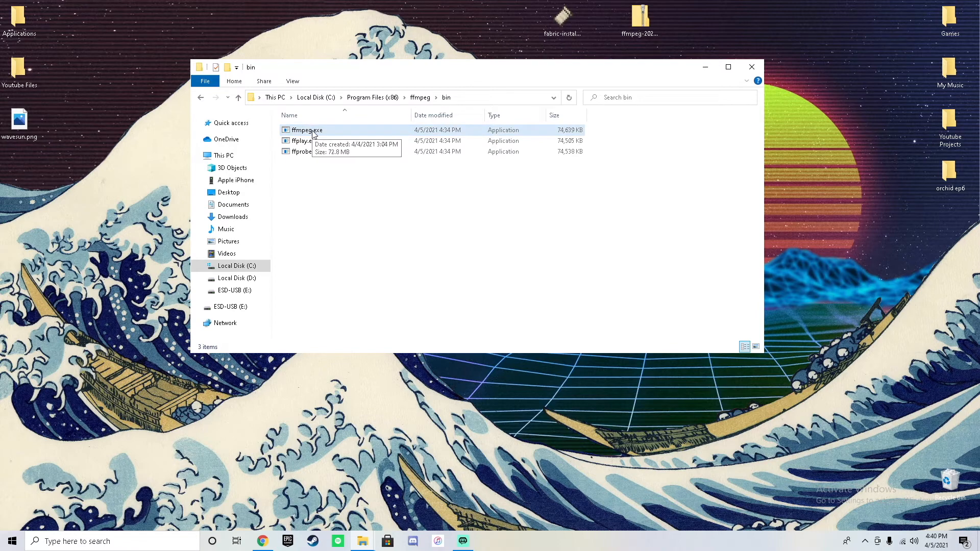
pyautogui.click(306, 129)
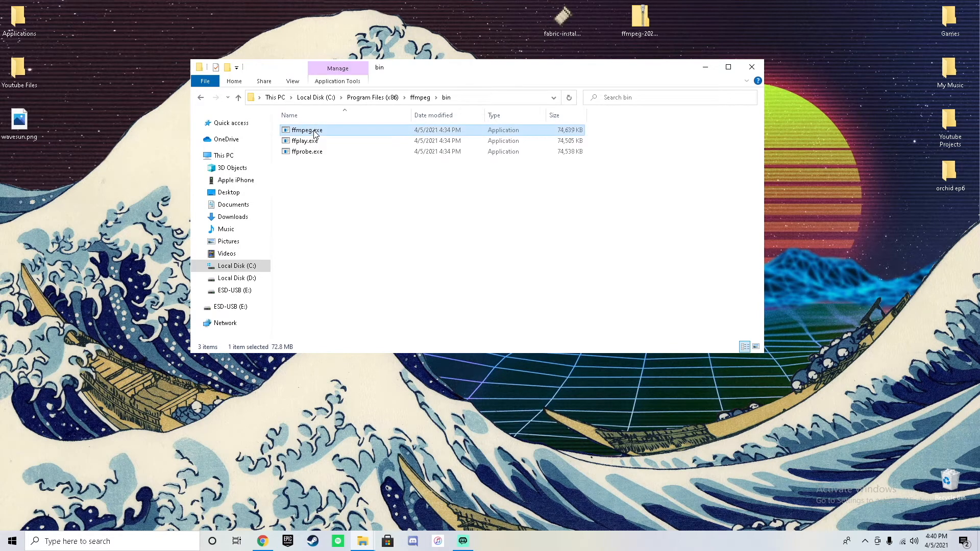
pyautogui.rightClick(307, 129)
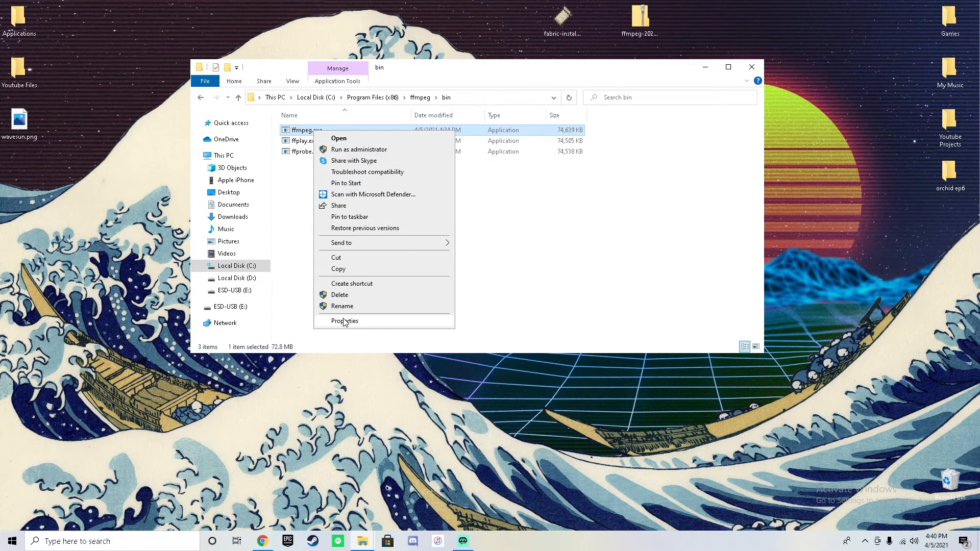
pyautogui.click(344, 320)
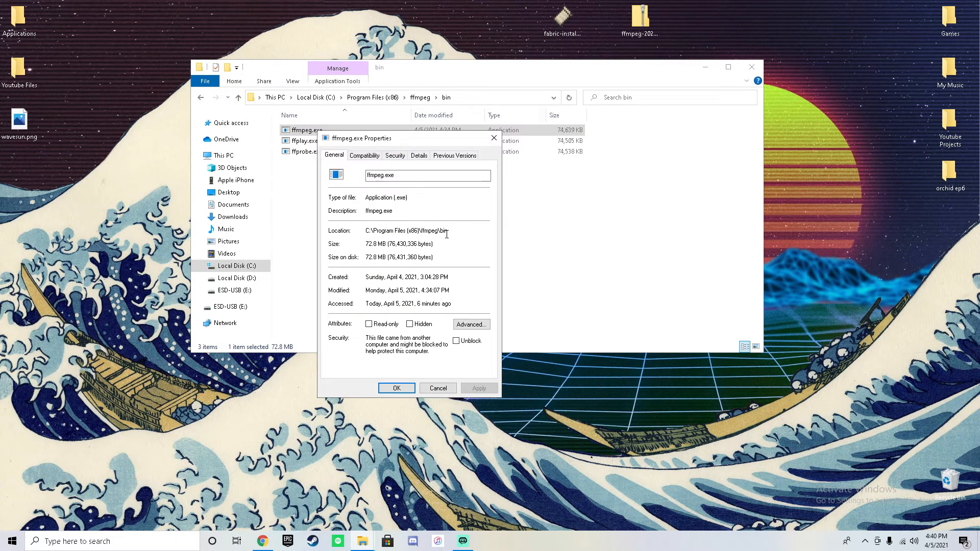
# Step: Select the full location path C:\Program Files (x86)\ffmpeg\bin for copying
pyautogui.doubleClick(405, 230)
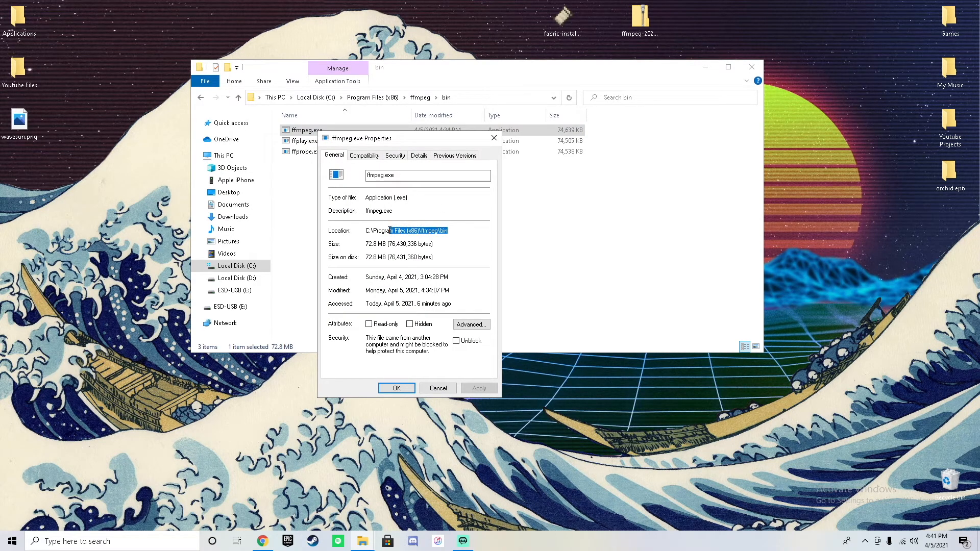
pyautogui.tripleClick(407, 229)
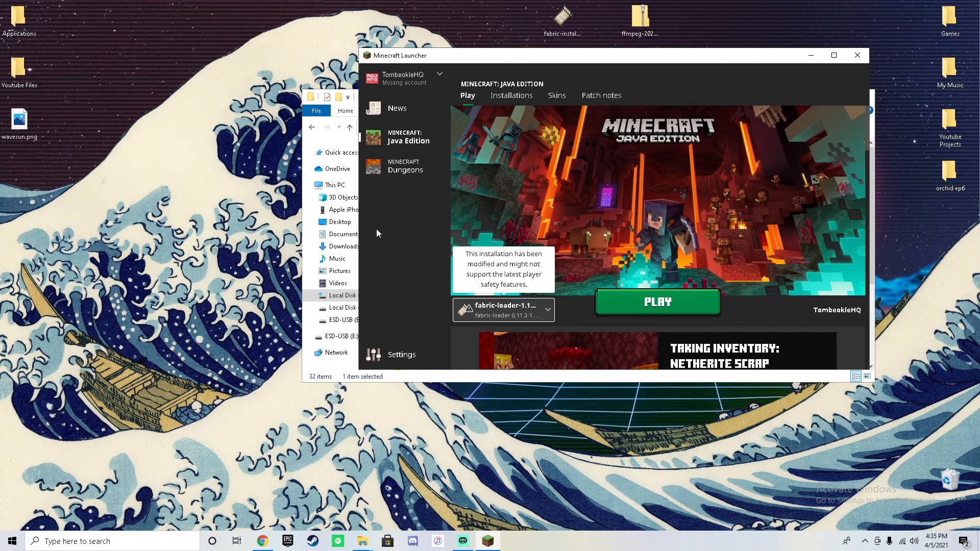
# Step: Launch Minecraft with the fabric-loader-1.16.5 installation from the launcher
pyautogui.click(561, 18)
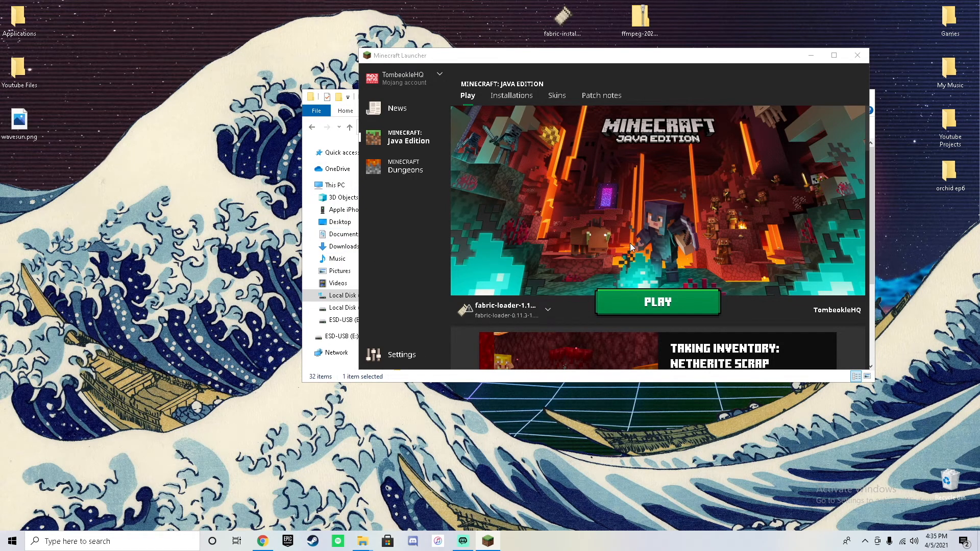
pyautogui.click(547, 309)
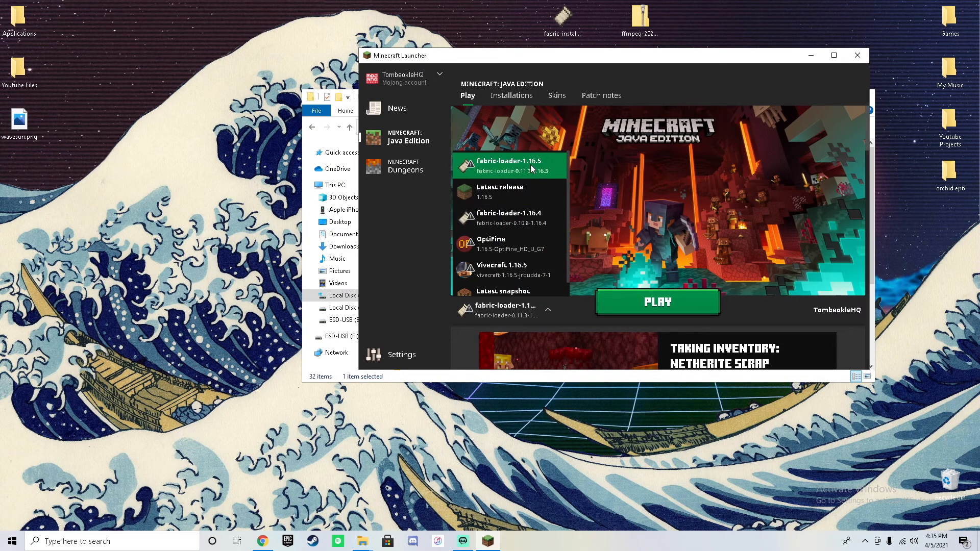
pyautogui.moveTo(530, 170)
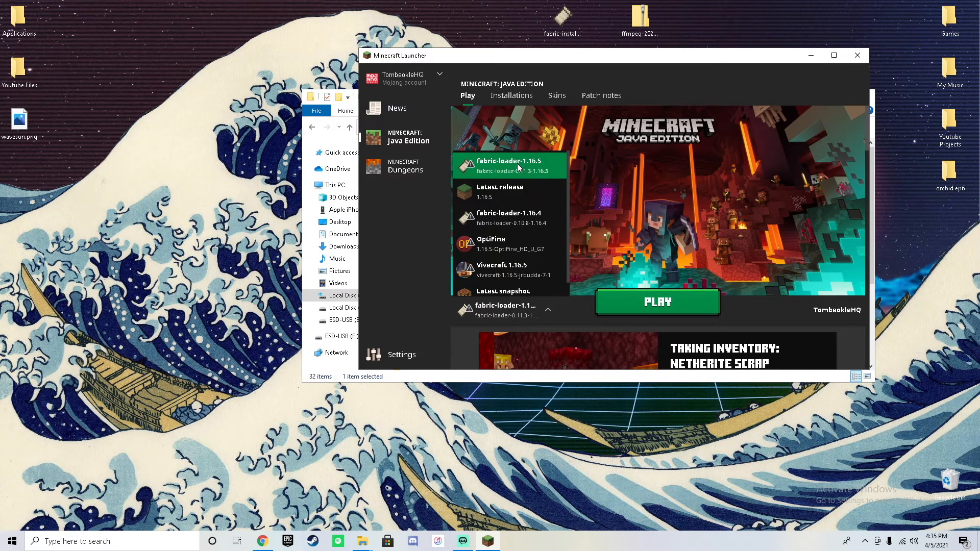
pyautogui.moveTo(484, 171)
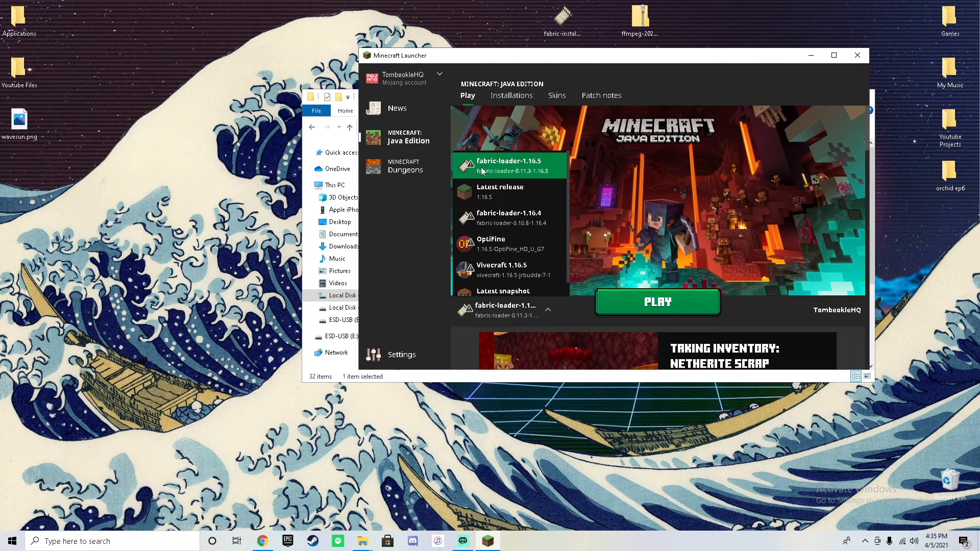
pyautogui.click(656, 302)
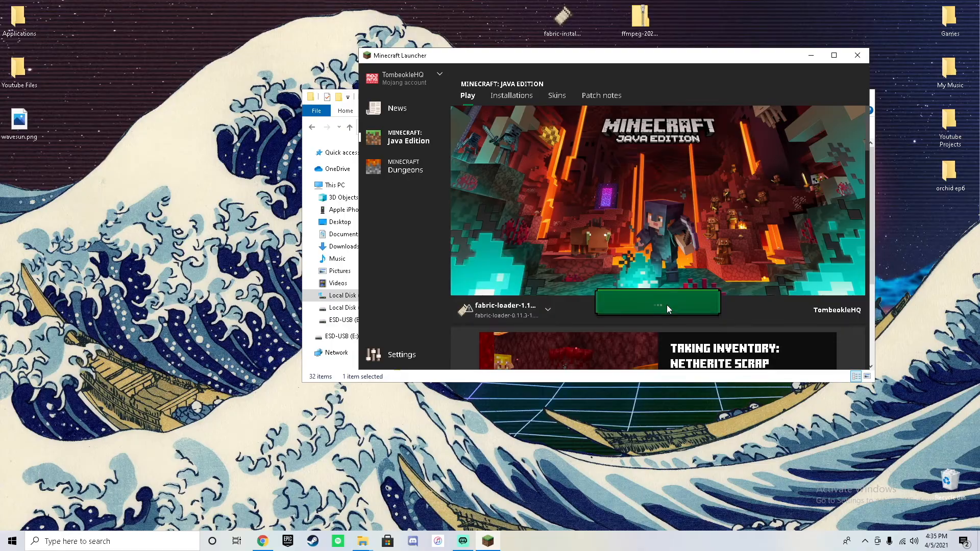
pyautogui.click(657, 302)
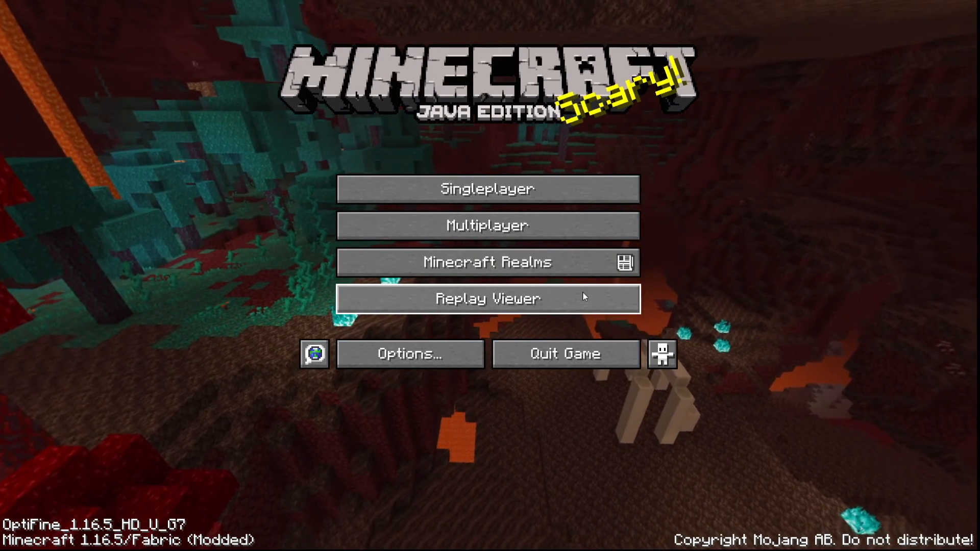
# Step: Load the 2021_04_05_16_07_39 Gen Z SMP replay in Replay Viewer
pyautogui.click(487, 299)
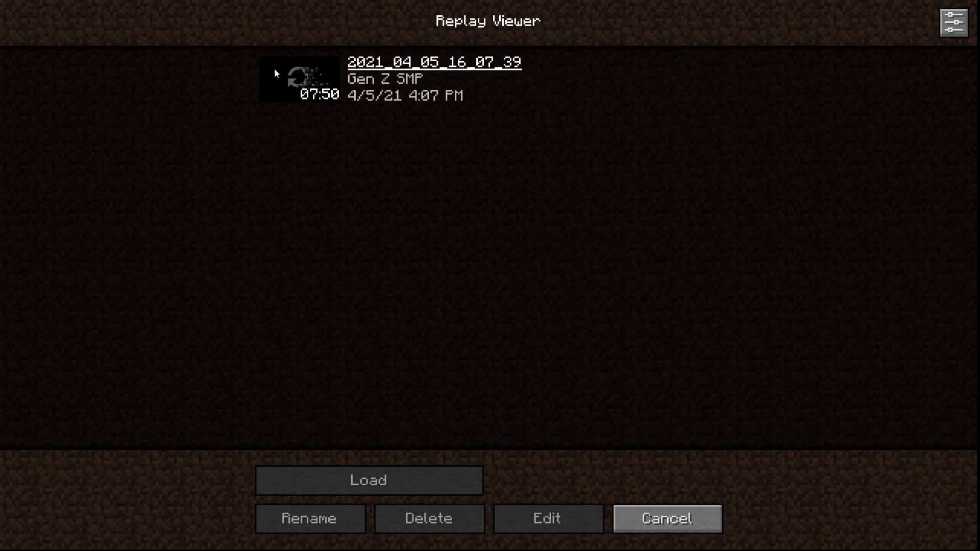
pyautogui.click(374, 79)
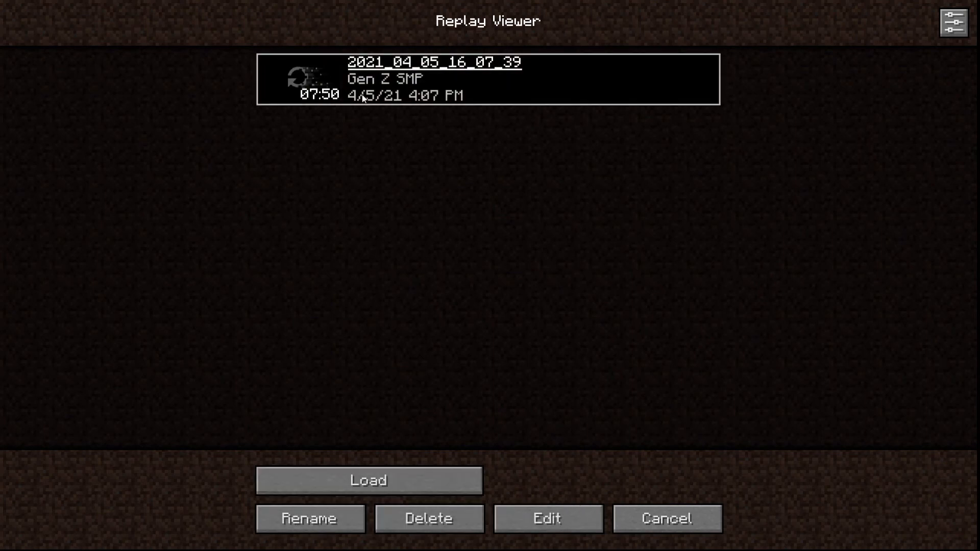
pyautogui.moveTo(369, 480)
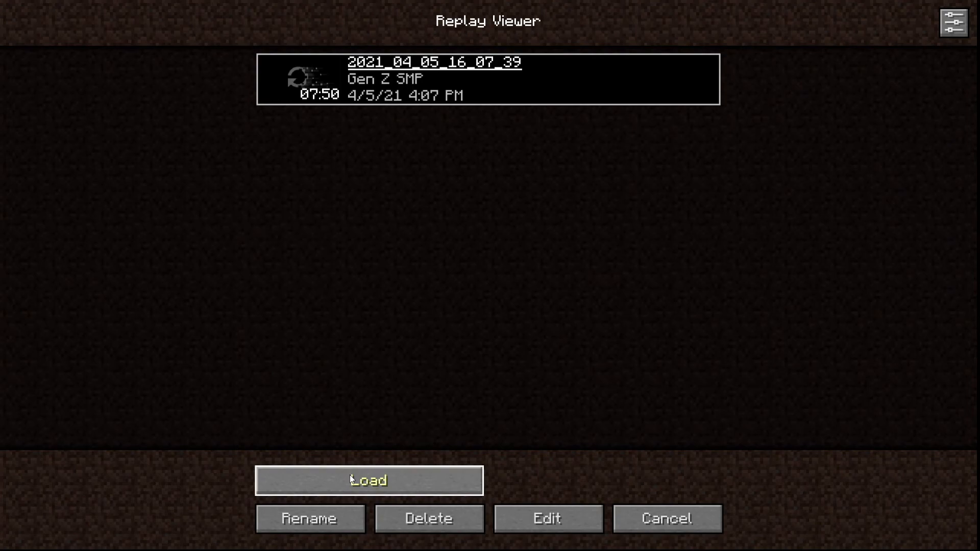
pyautogui.click(369, 479)
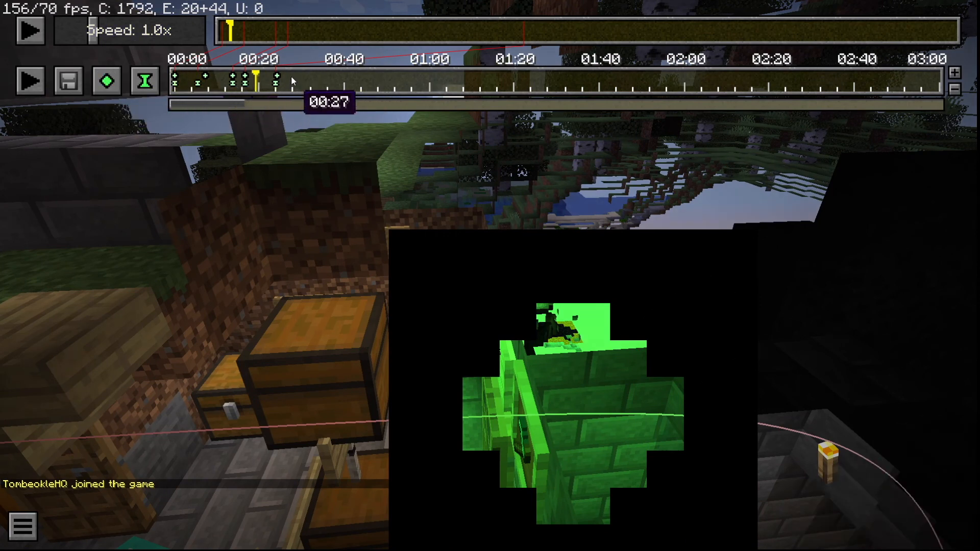
# Step: Bring up the replay render settings scrolled to the Command Line Settings section
pyautogui.moveTo(256, 79); pyautogui.dragTo(291, 79)
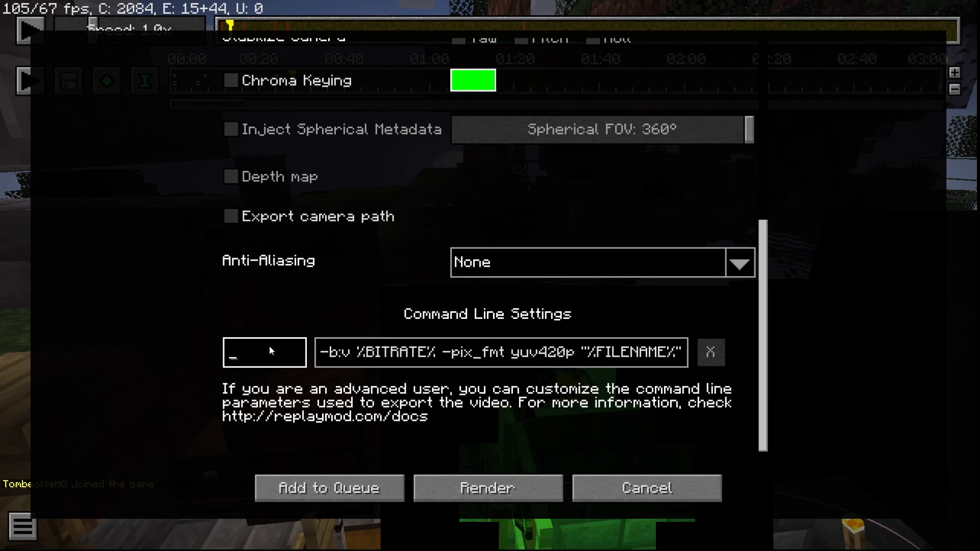
# Step: Point the render command to ffmpeg.exe in the ffmpeg\bin folder and start rendering the replay video
pyautogui.write('mpeg\\bin')
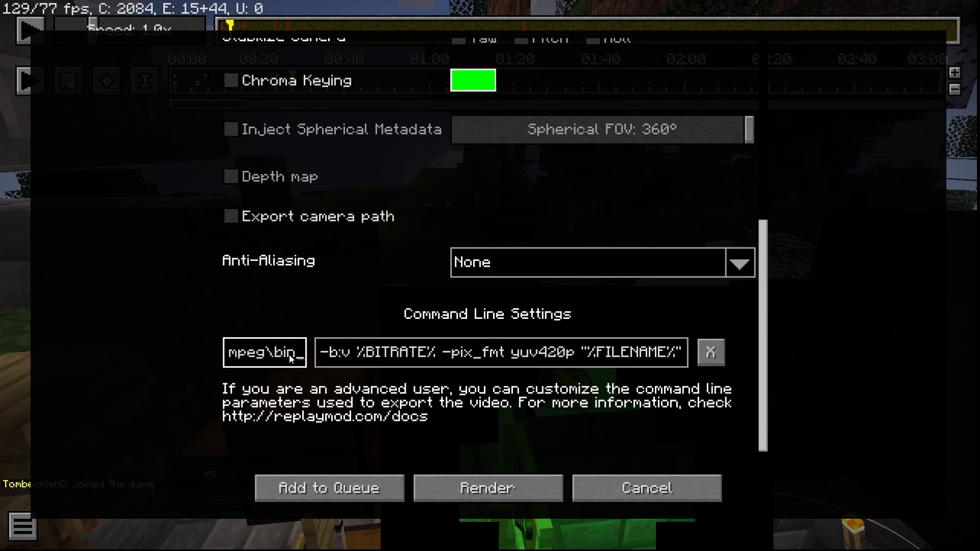
pyautogui.moveTo(295, 357)
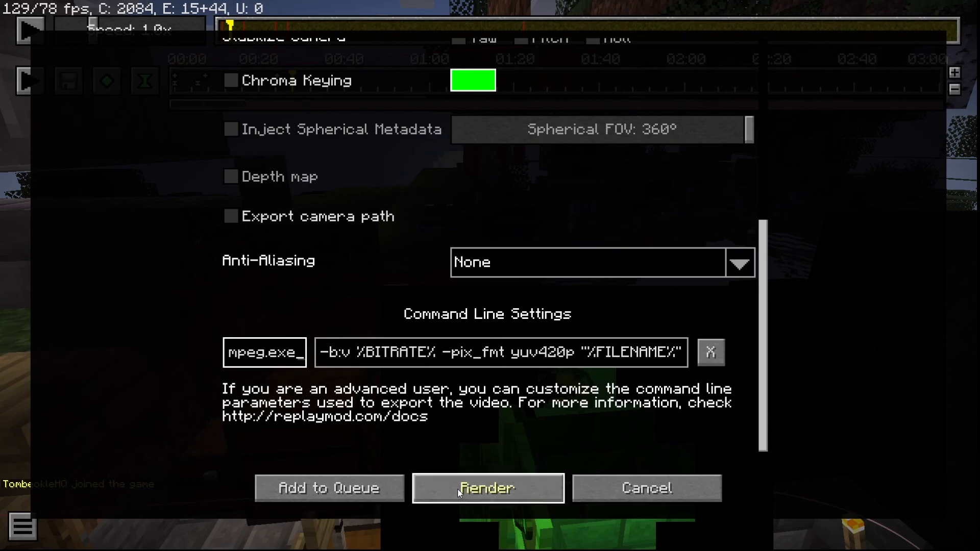
pyautogui.click(487, 488)
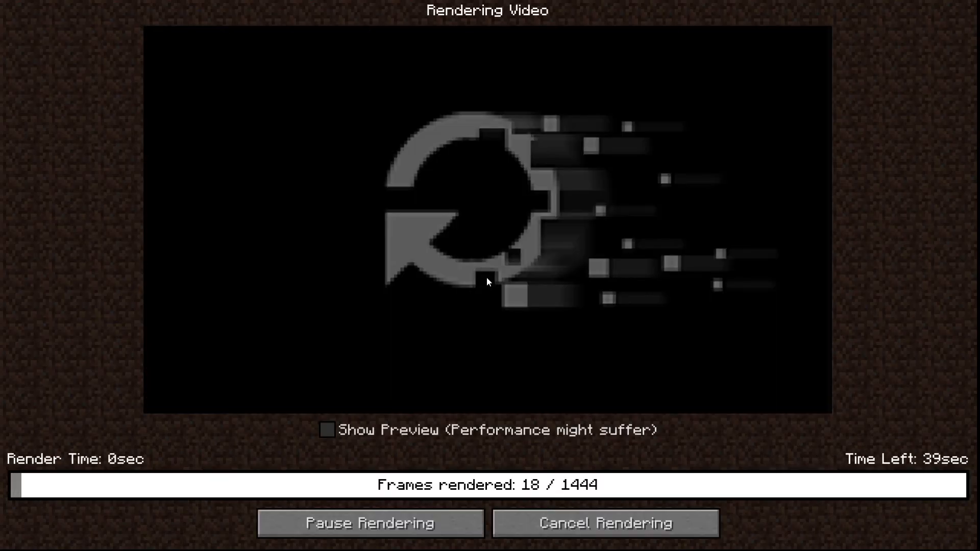